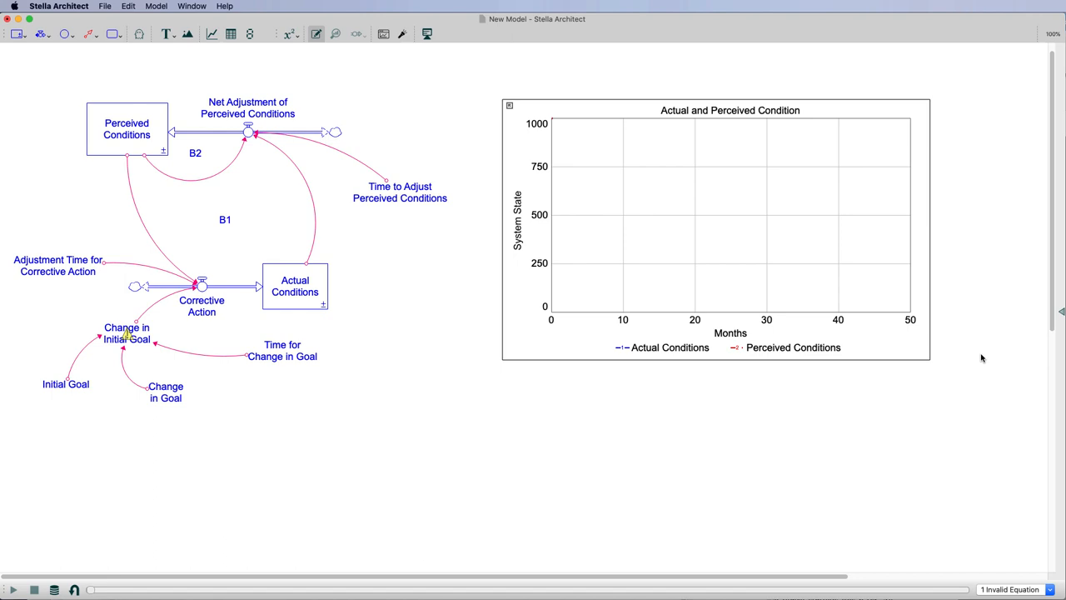
pyautogui.moveTo(613, 300)
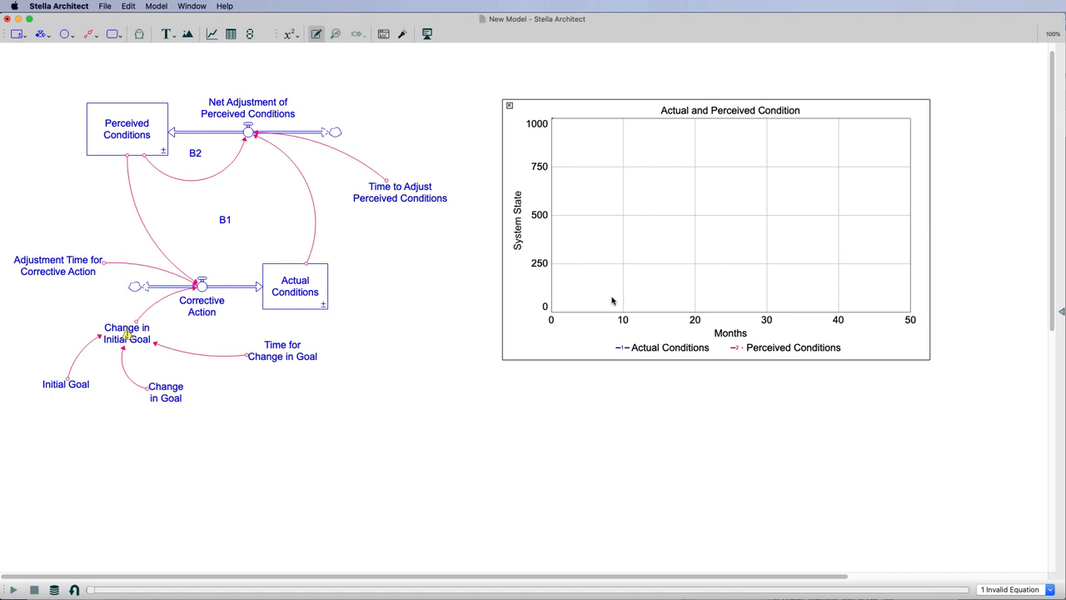
pyautogui.moveTo(347, 105)
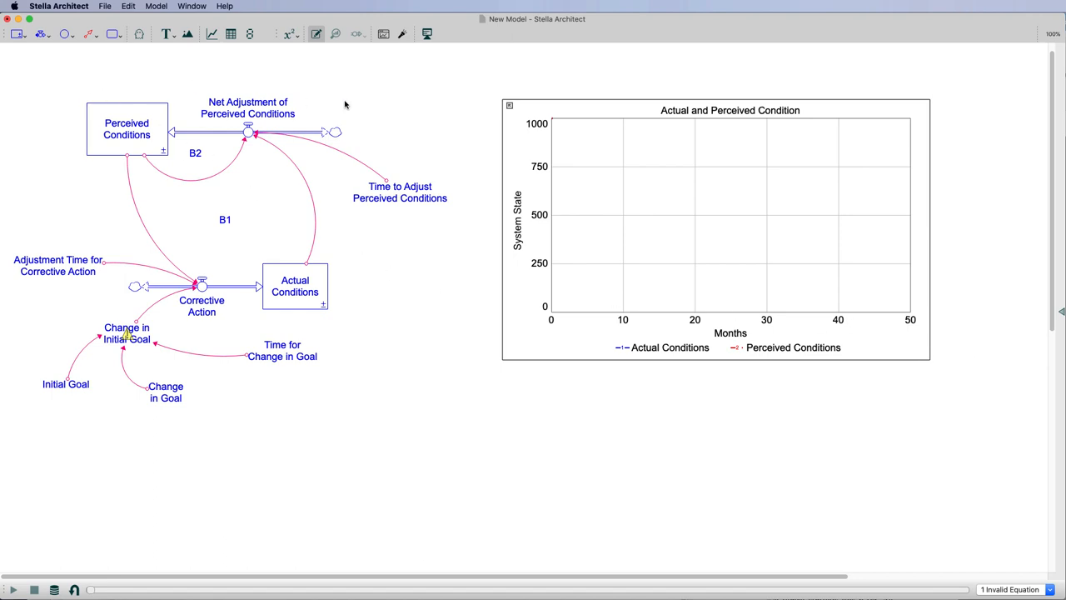
pyautogui.moveTo(245, 297)
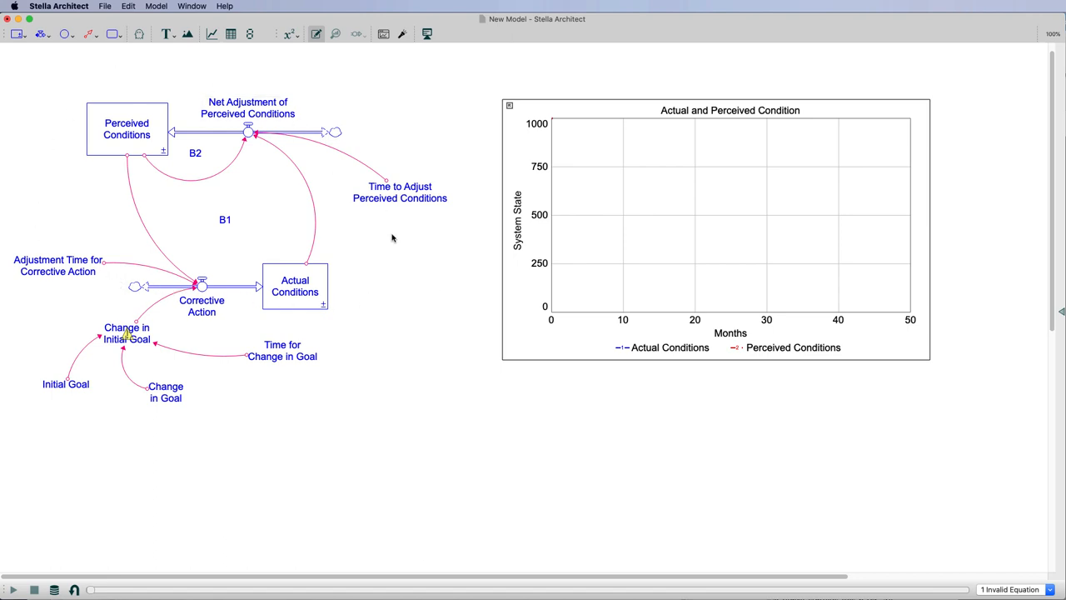
pyautogui.moveTo(397, 273)
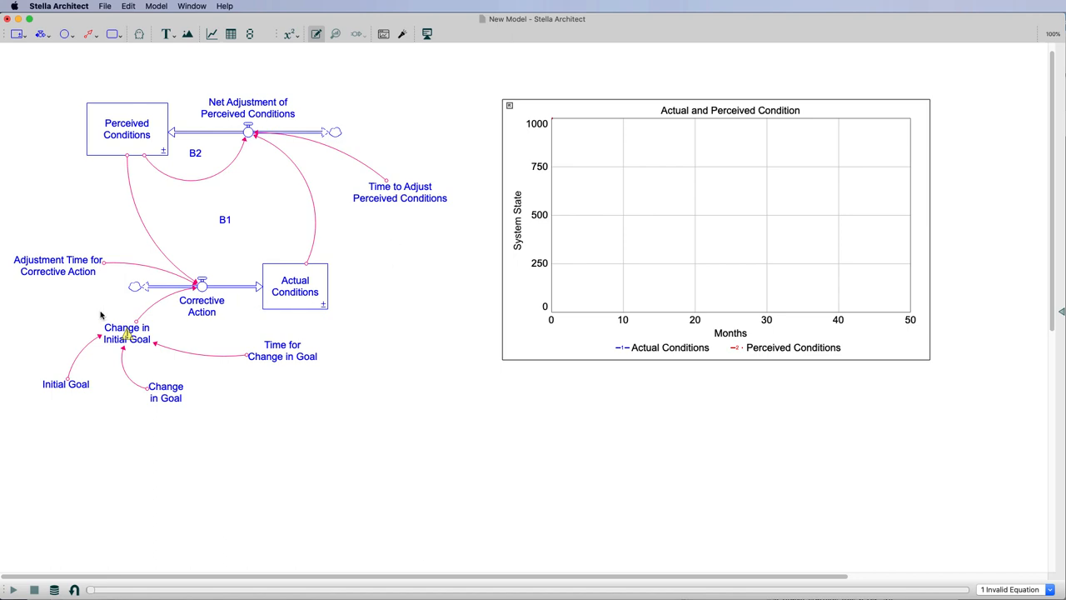
pyautogui.moveTo(130, 337)
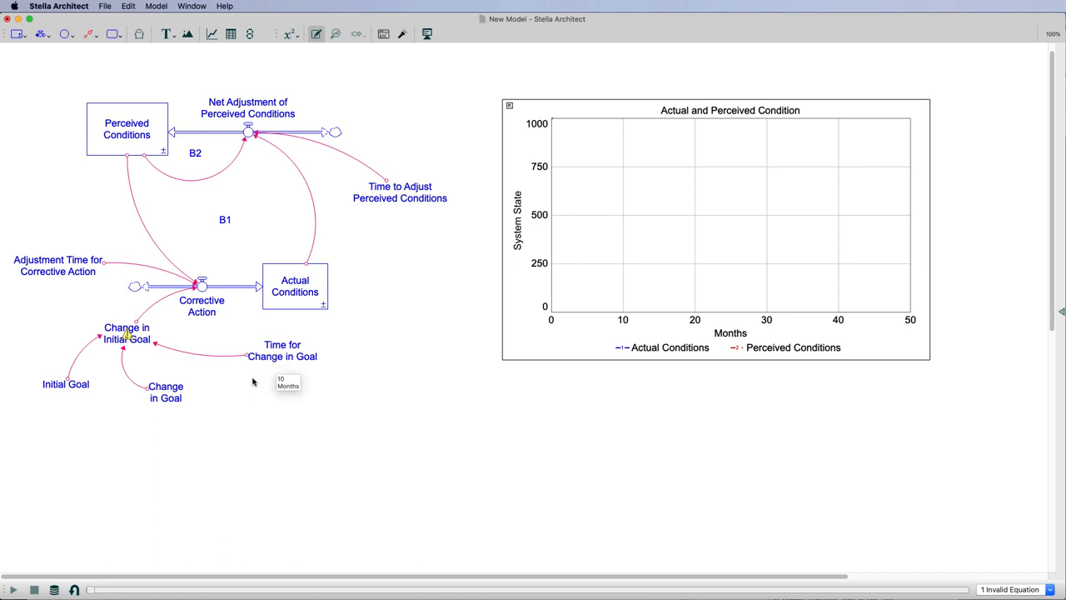
pyautogui.moveTo(160, 405)
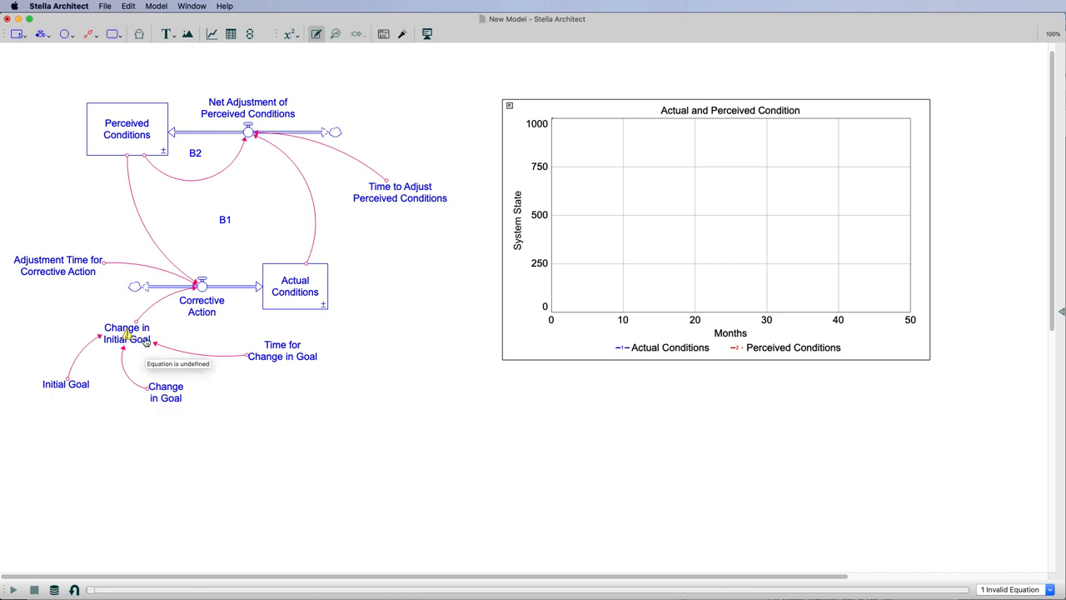
# Start Change in Initial Goal's equation as Initial_Goal+Step and look for STEP in the Builtins list.
pyautogui.doubleClick(127, 333)
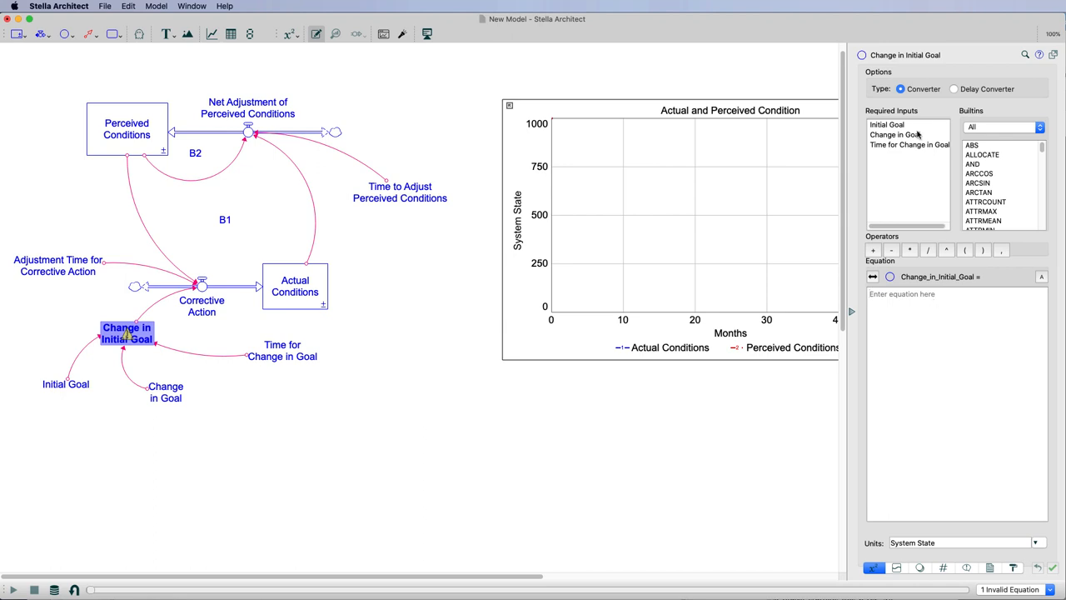
pyautogui.moveTo(916, 134)
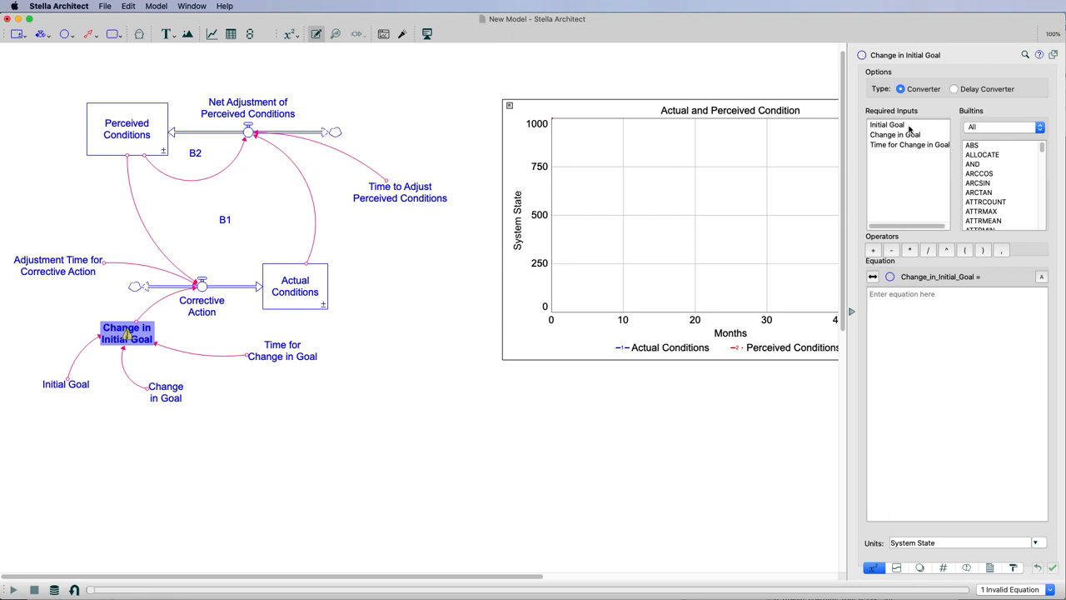
pyautogui.doubleClick(887, 124)
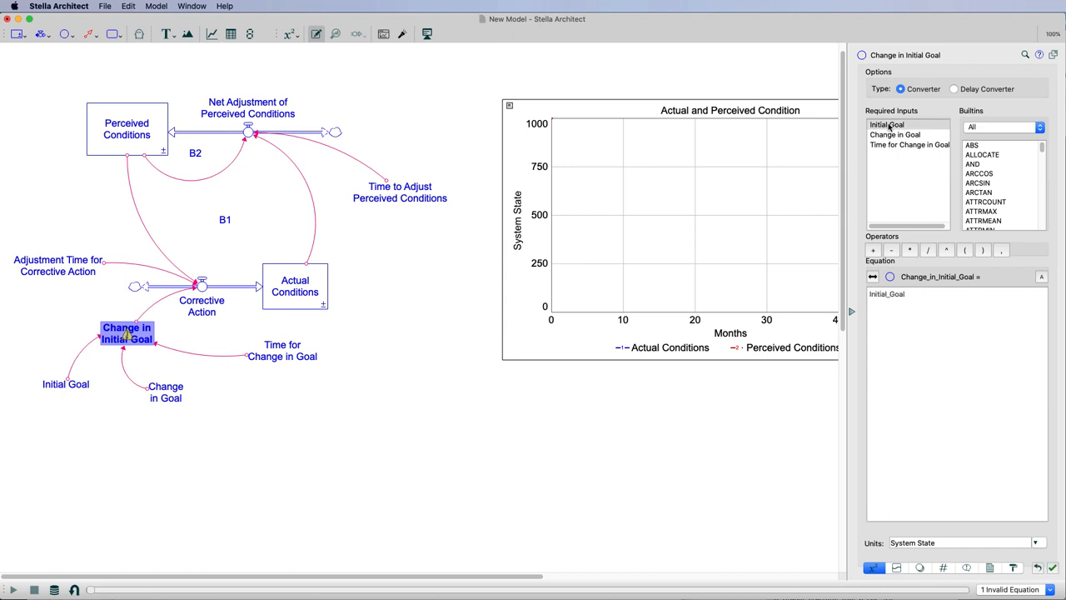
pyautogui.write('+')
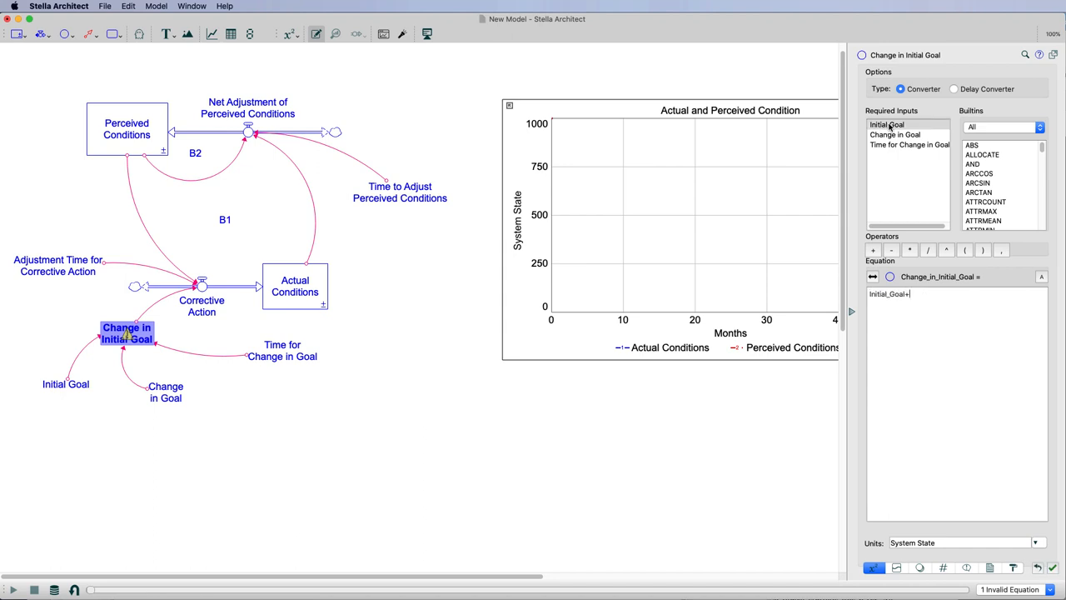
pyautogui.write('Step')
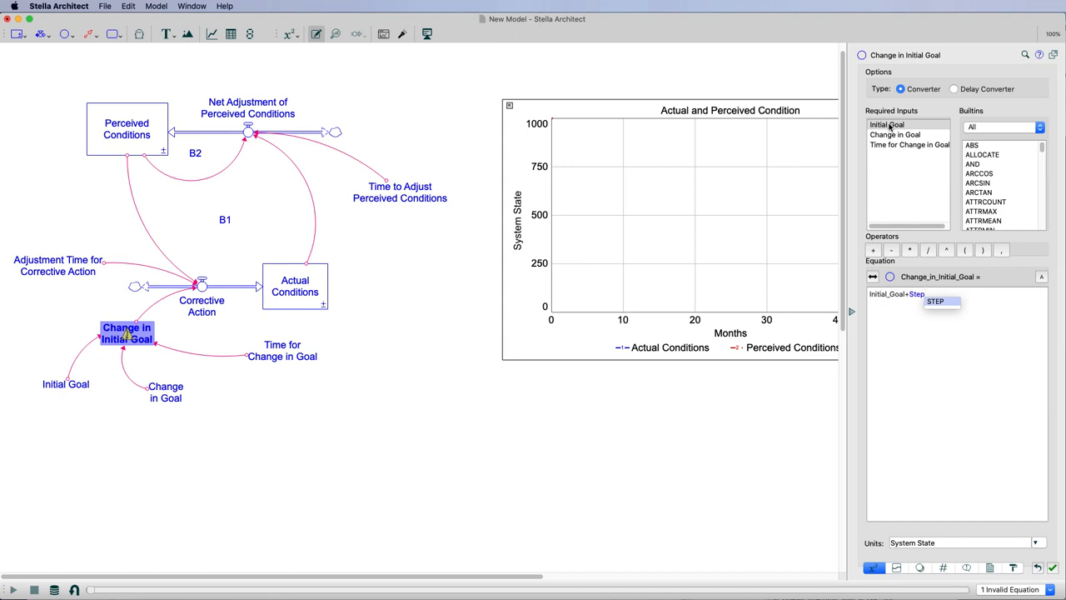
pyautogui.moveTo(1020, 26)
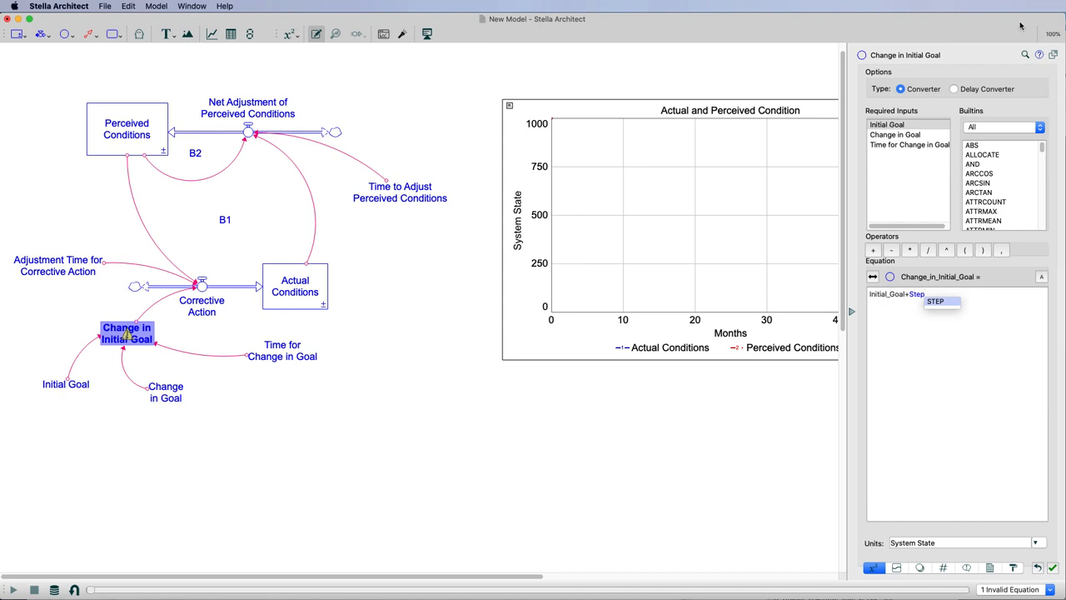
pyautogui.moveTo(1043, 146)
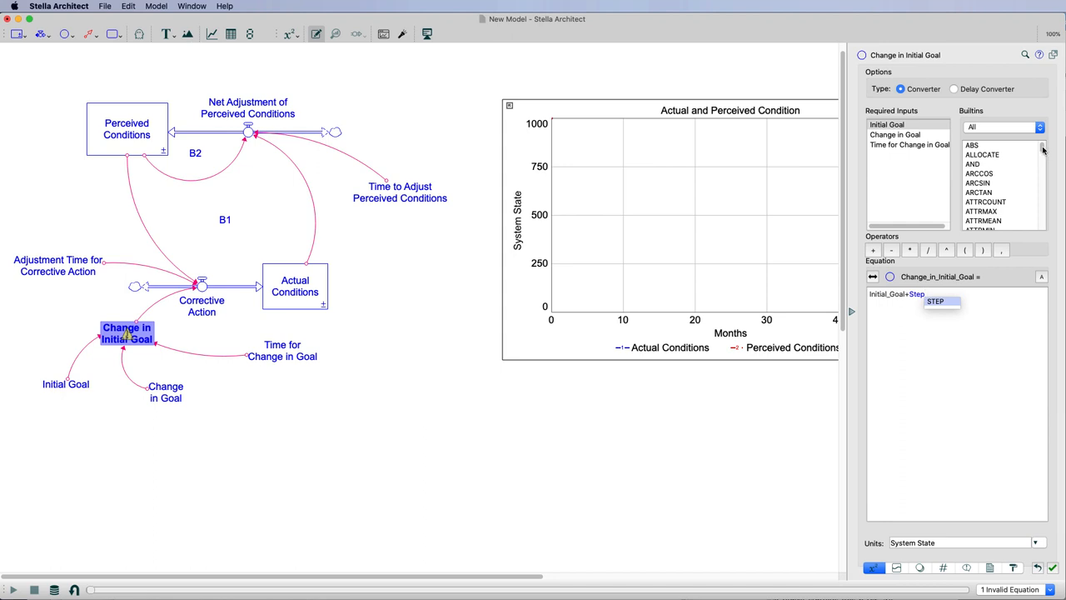
pyautogui.scroll(-3)
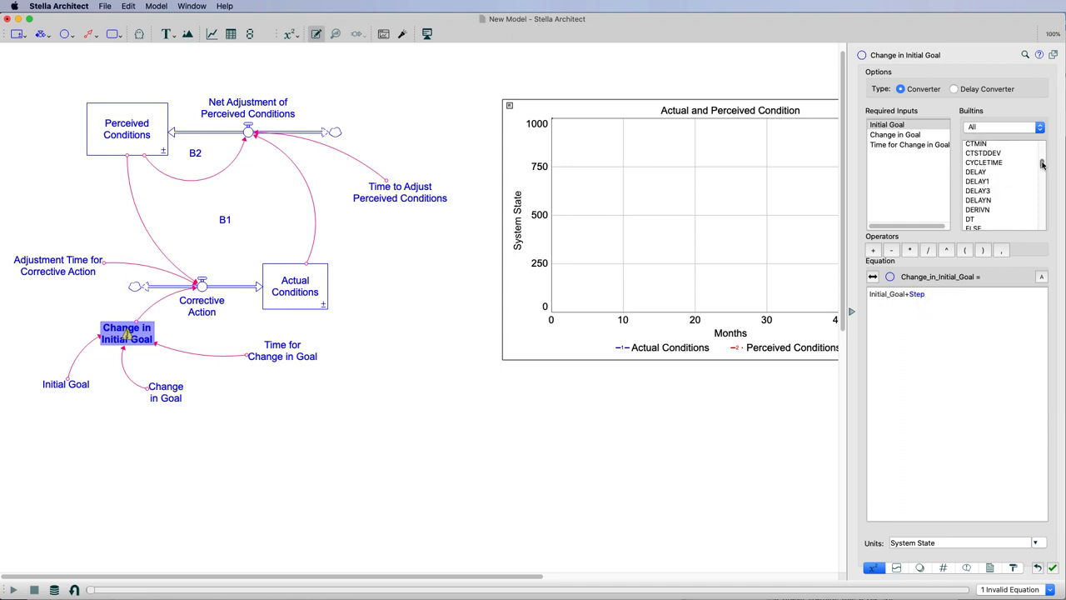
pyautogui.scroll(-3)
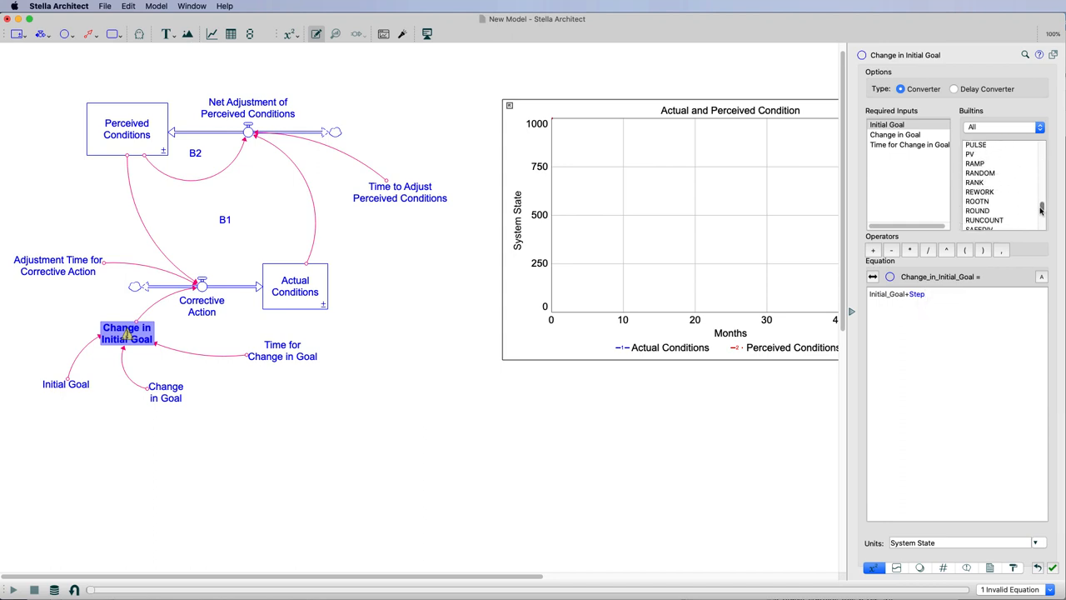
pyautogui.scroll(-3)
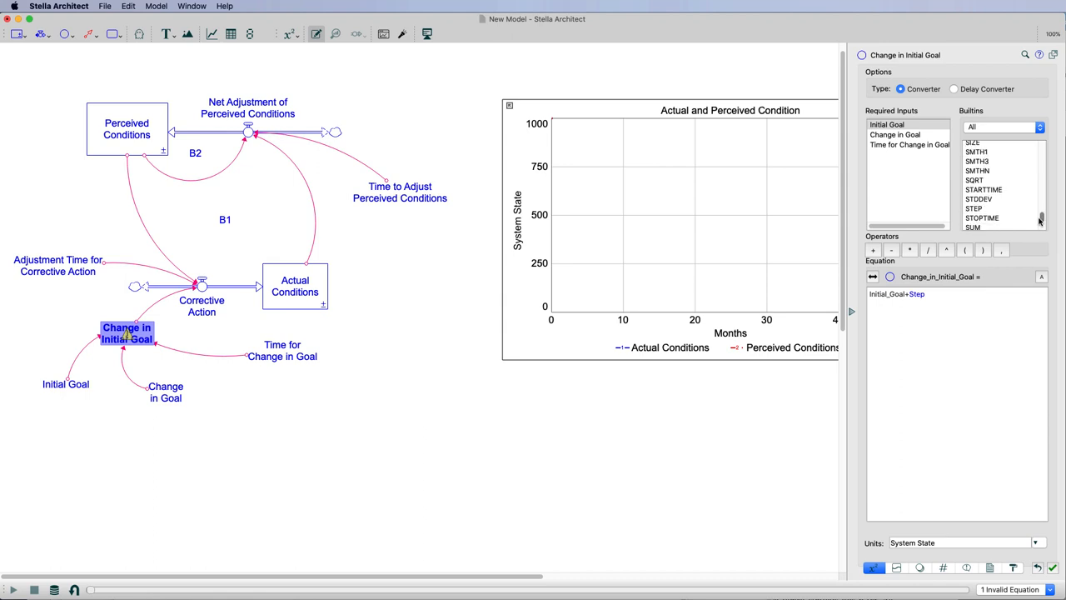
pyautogui.scroll(-3)
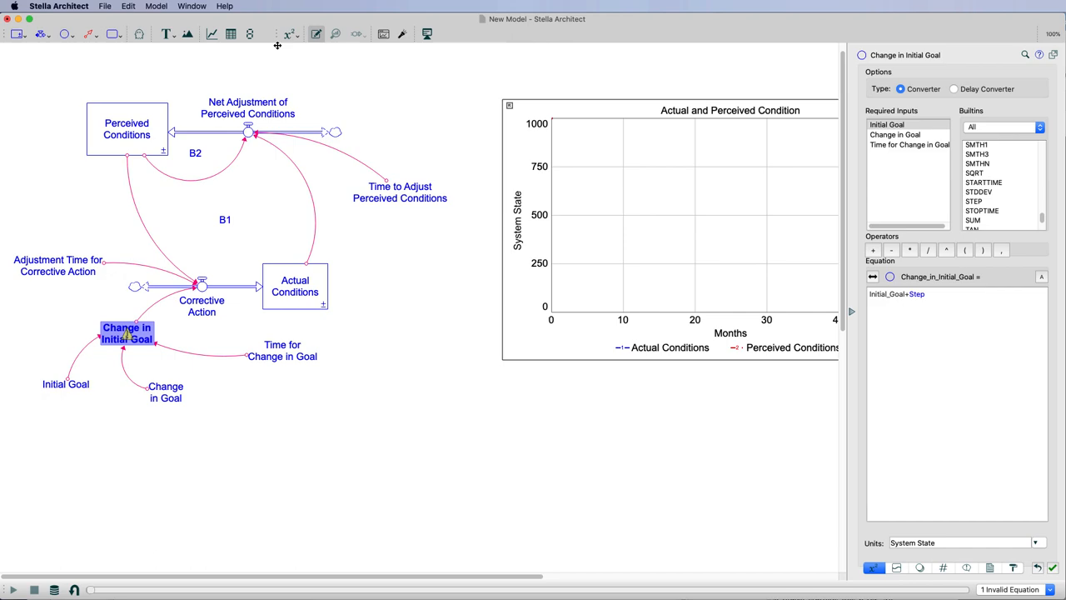
# Search the online help for 'Step' and read the STEP builtin's height and time syntax.
pyautogui.click(224, 7)
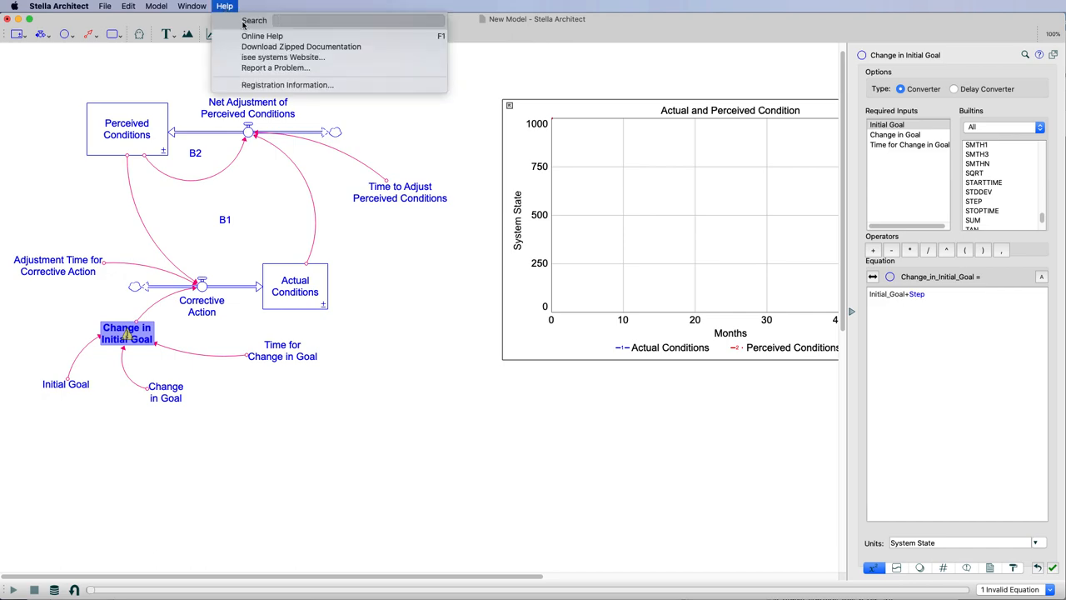
pyautogui.click(262, 37)
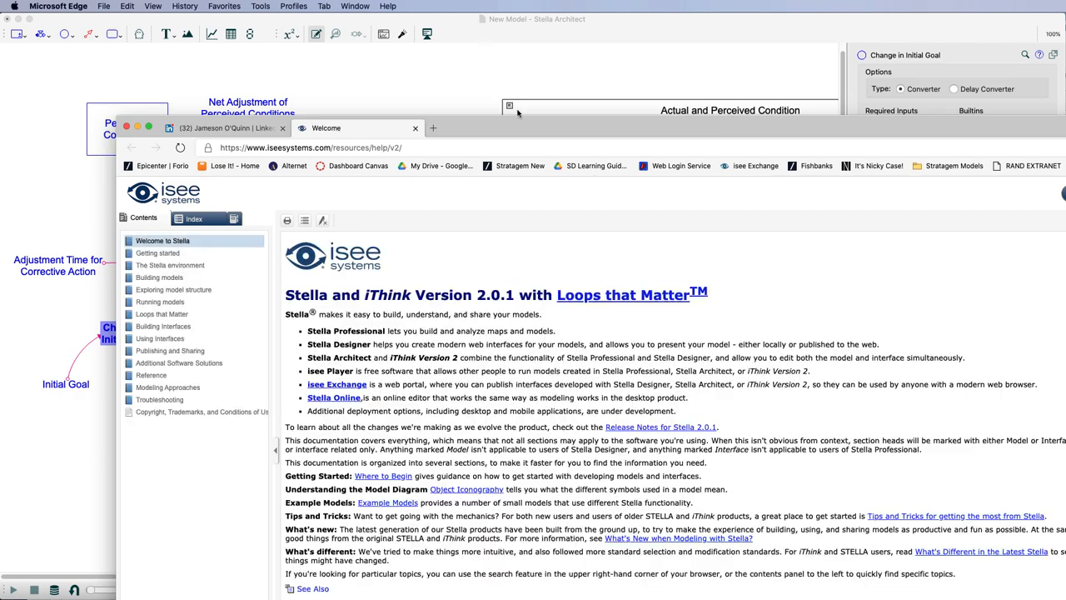
pyautogui.click(150, 127)
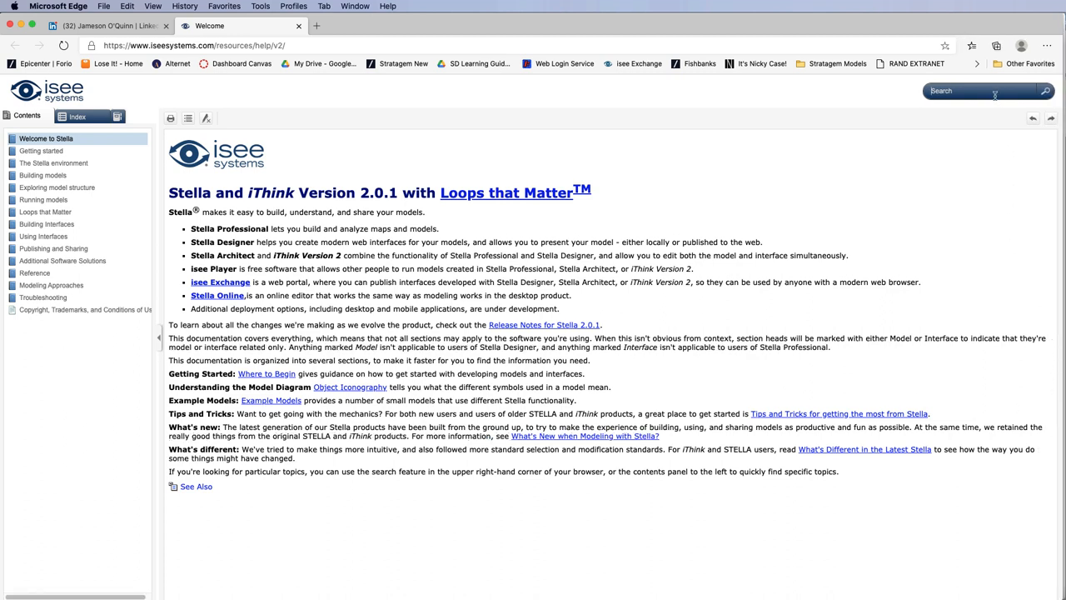
pyautogui.write('Step')
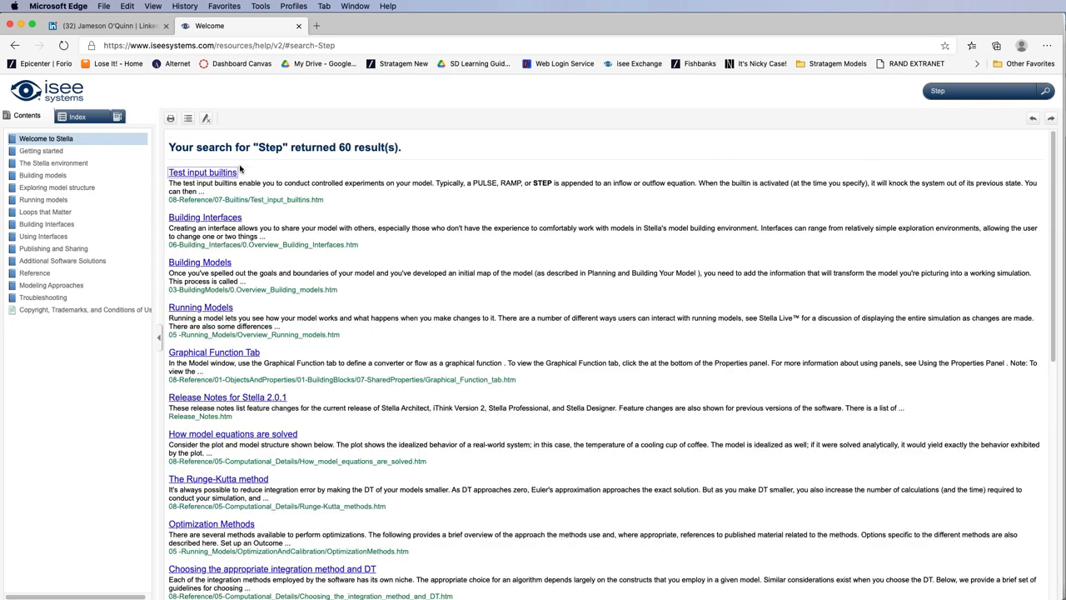
pyautogui.click(203, 172)
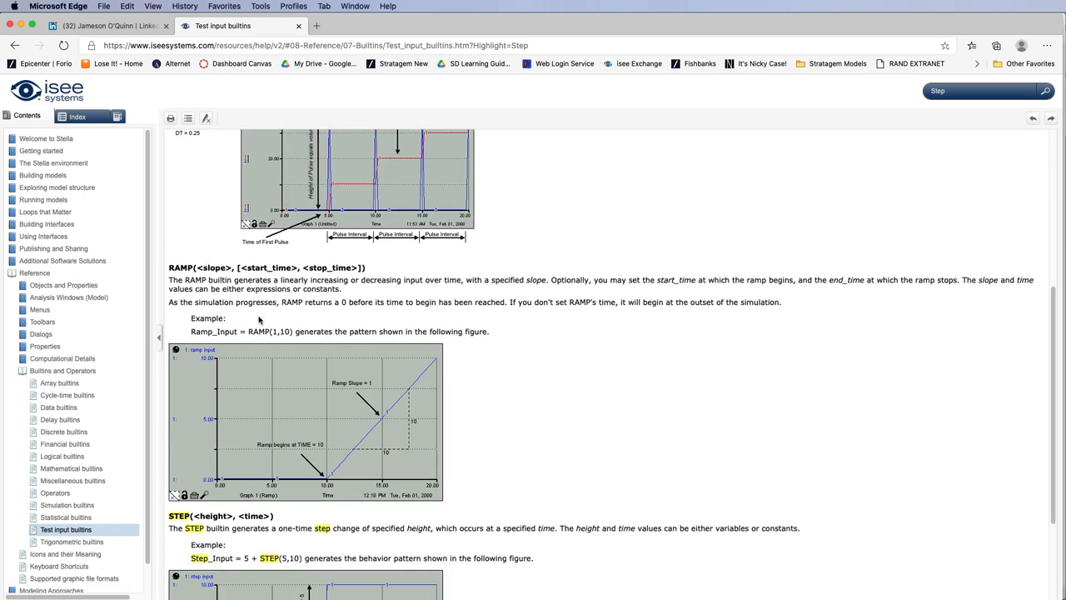
pyautogui.scroll(-3)
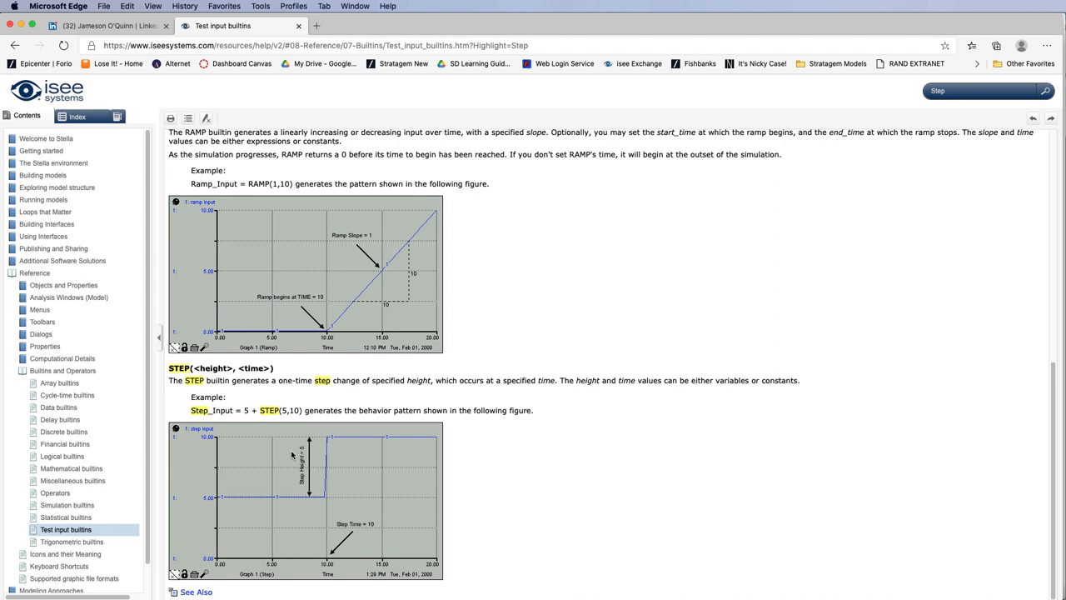
pyautogui.moveTo(397, 119)
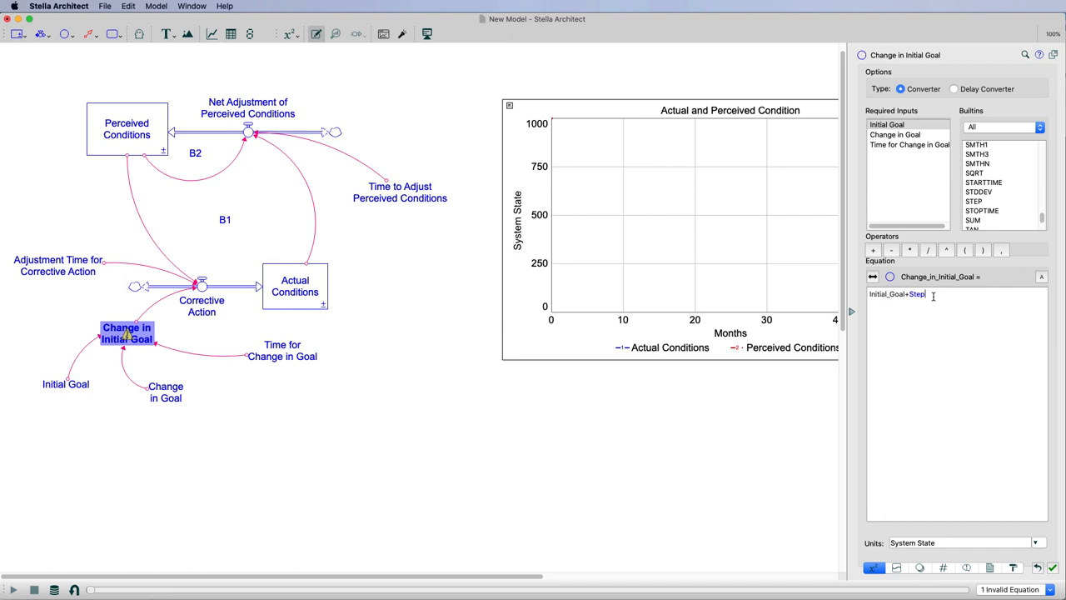
# Complete the equation as Initial_Goal+Step(Change_in_Goal, Time_for_Change_in_Goal).
pyautogui.write('()')
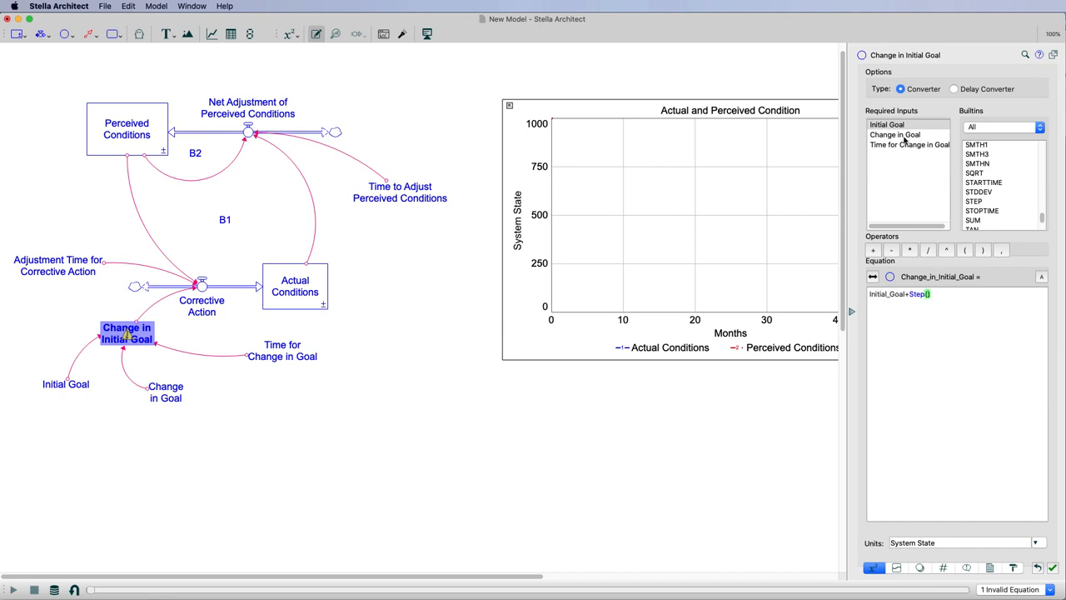
pyautogui.write('Change_in_Goal,')
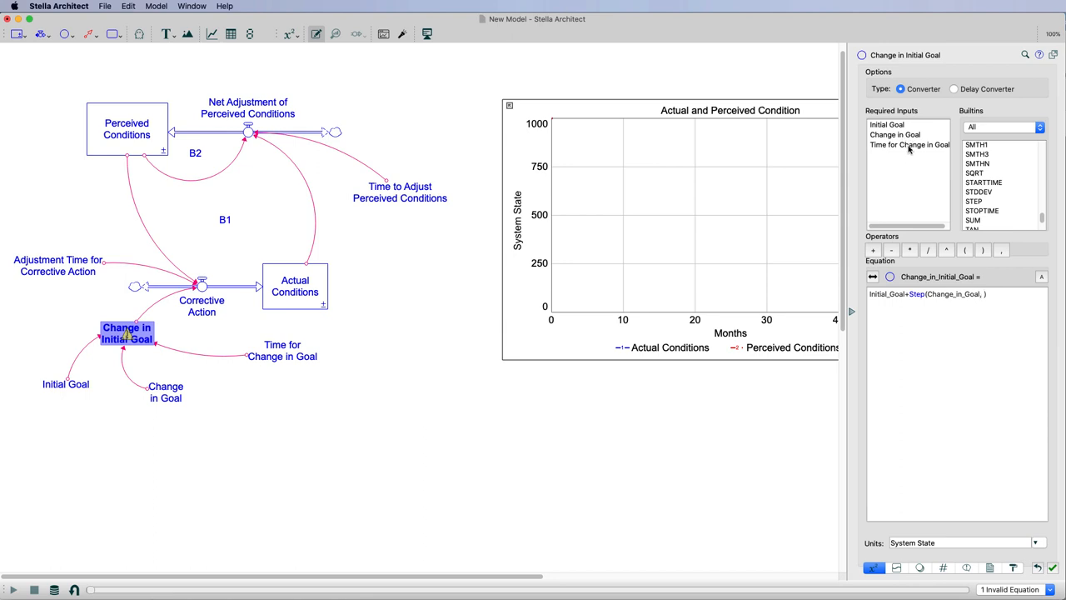
pyautogui.click(910, 143)
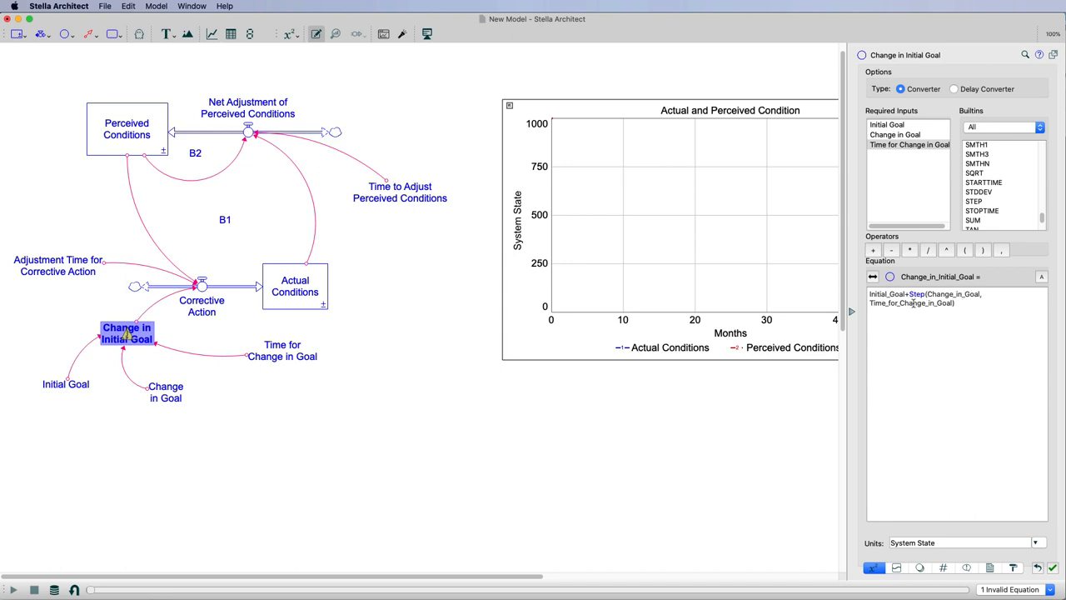
pyautogui.moveTo(390, 393)
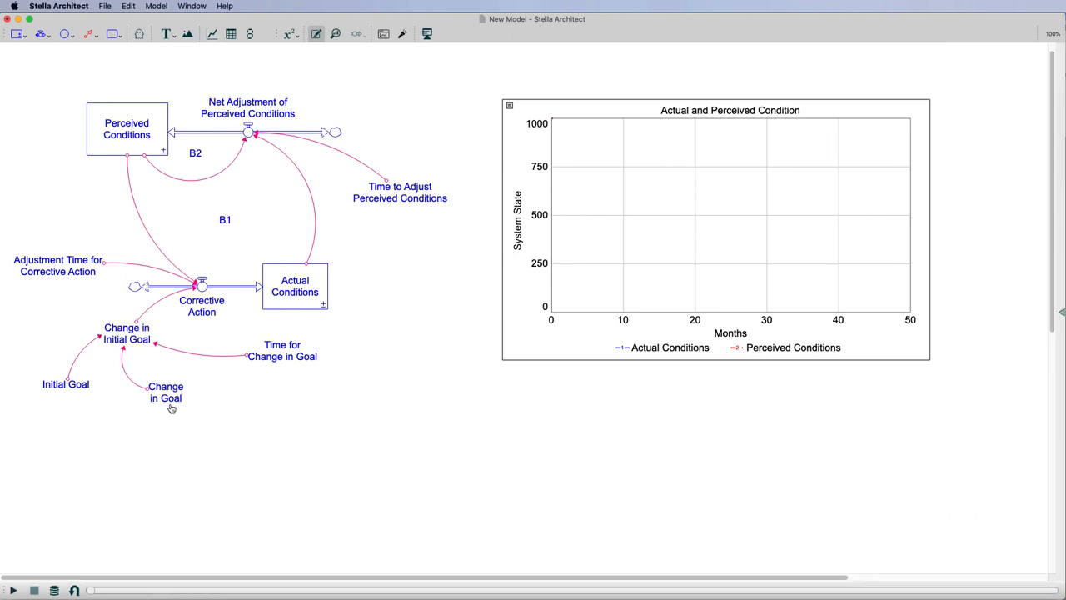
# Set Change in Goal's input range minimum to -500 in its Format settings.
pyautogui.doubleClick(167, 391)
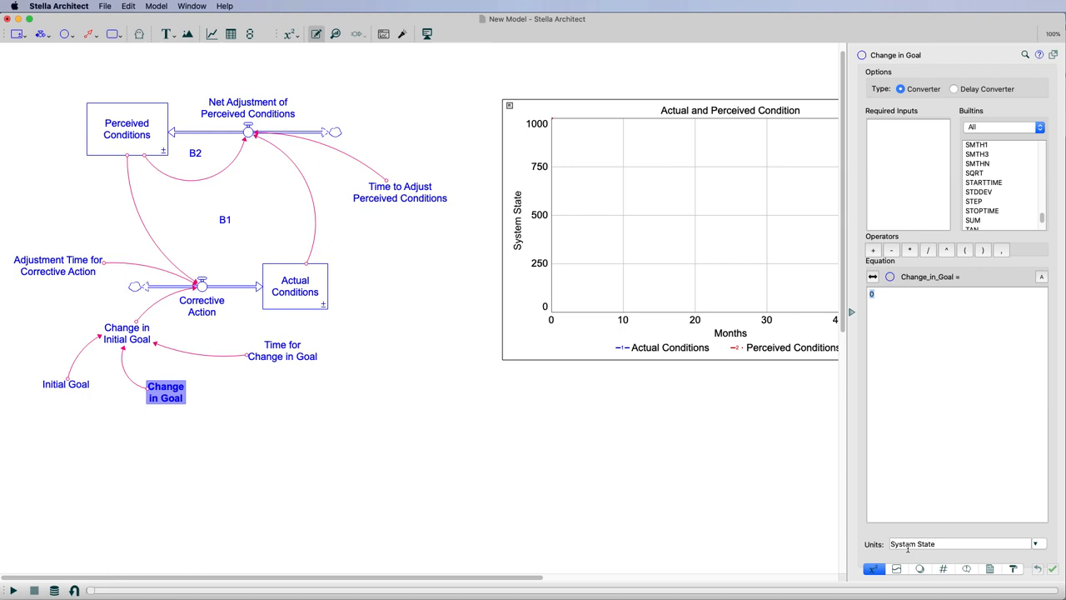
pyautogui.click(944, 568)
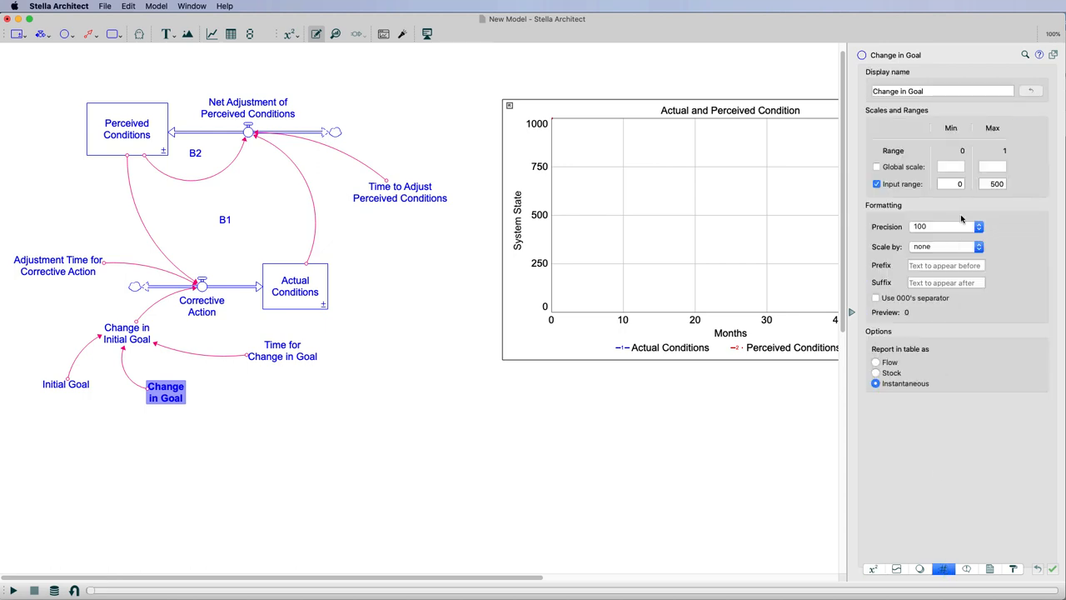
pyautogui.click(949, 184)
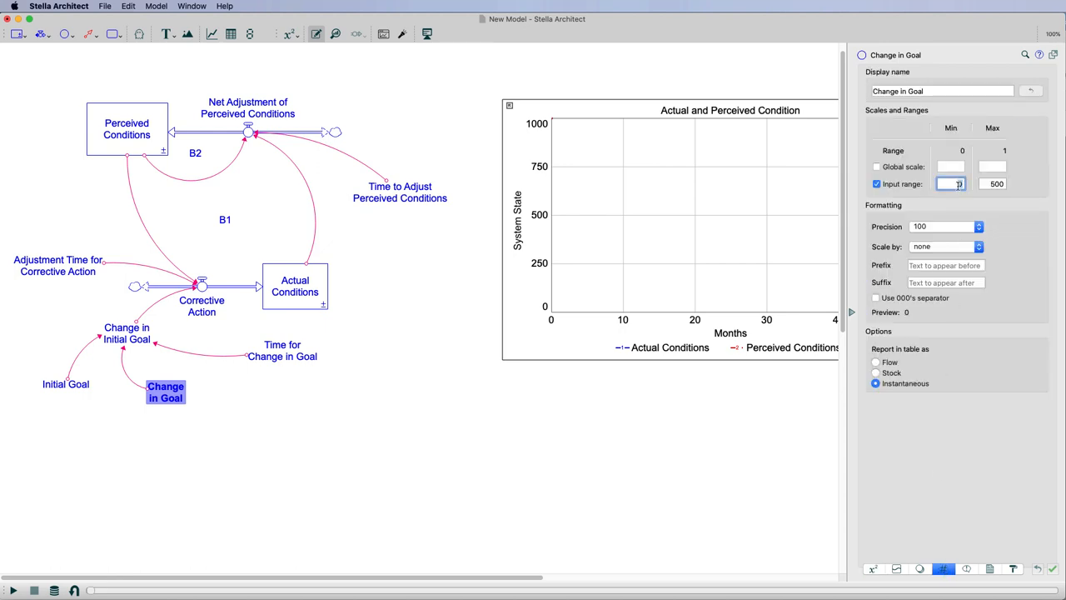
pyautogui.write('-500')
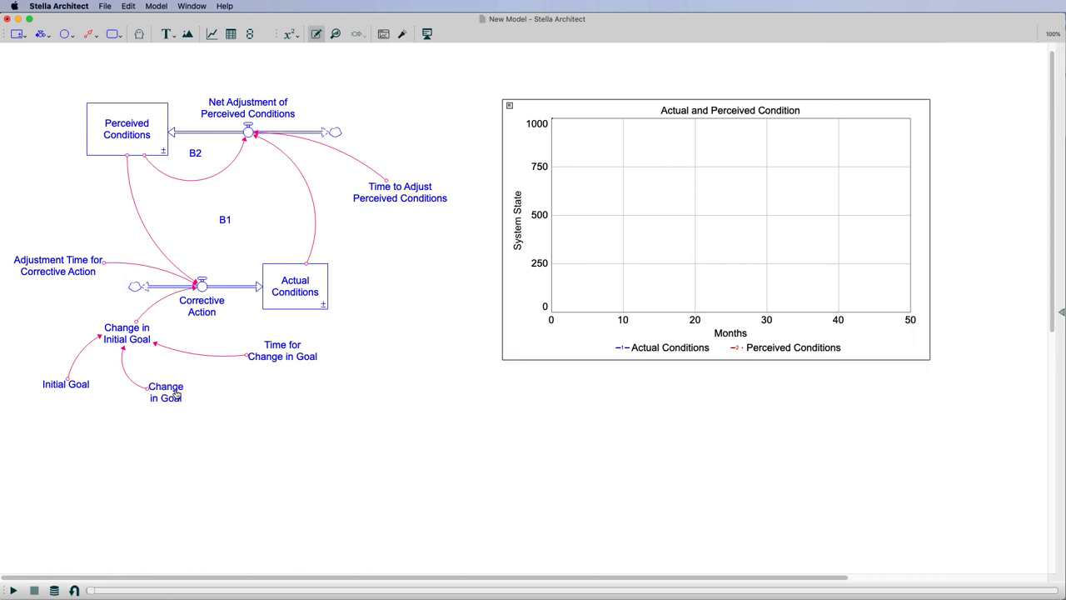
pyautogui.moveTo(13, 589)
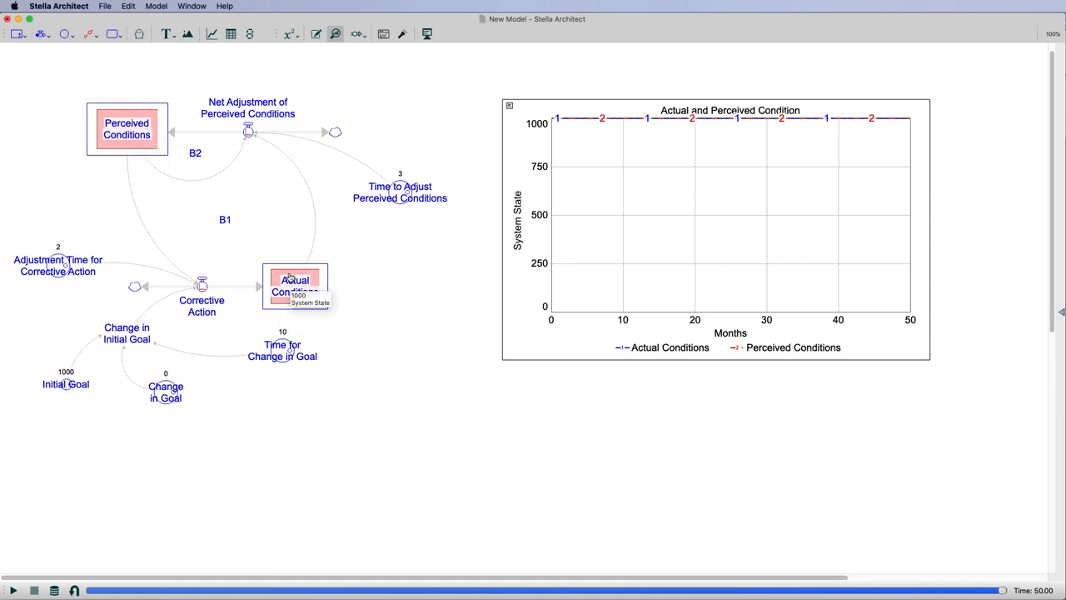
pyautogui.moveTo(150, 303)
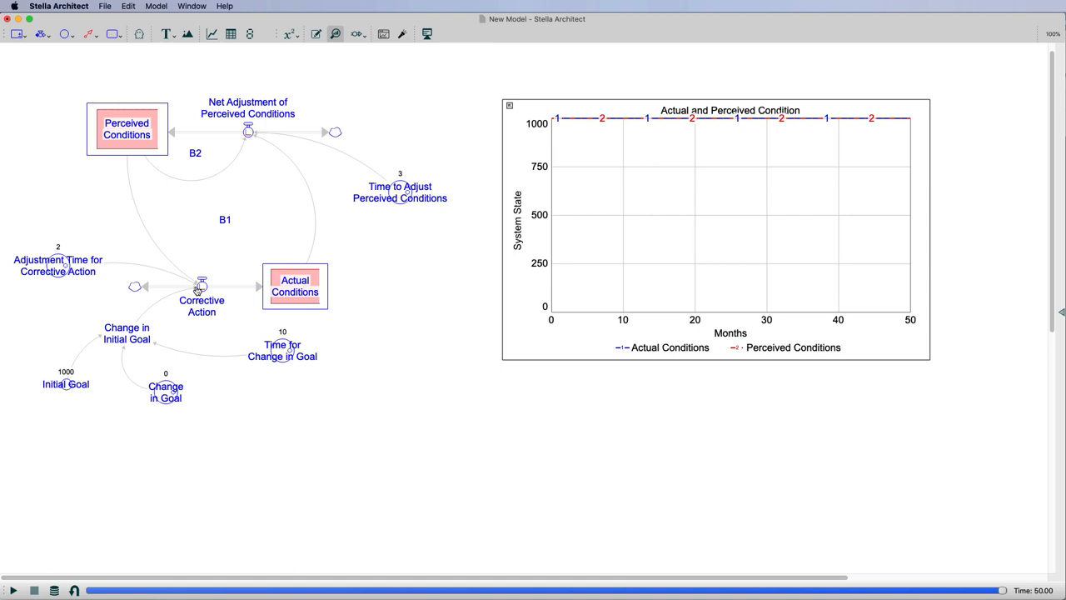
pyautogui.moveTo(250, 133)
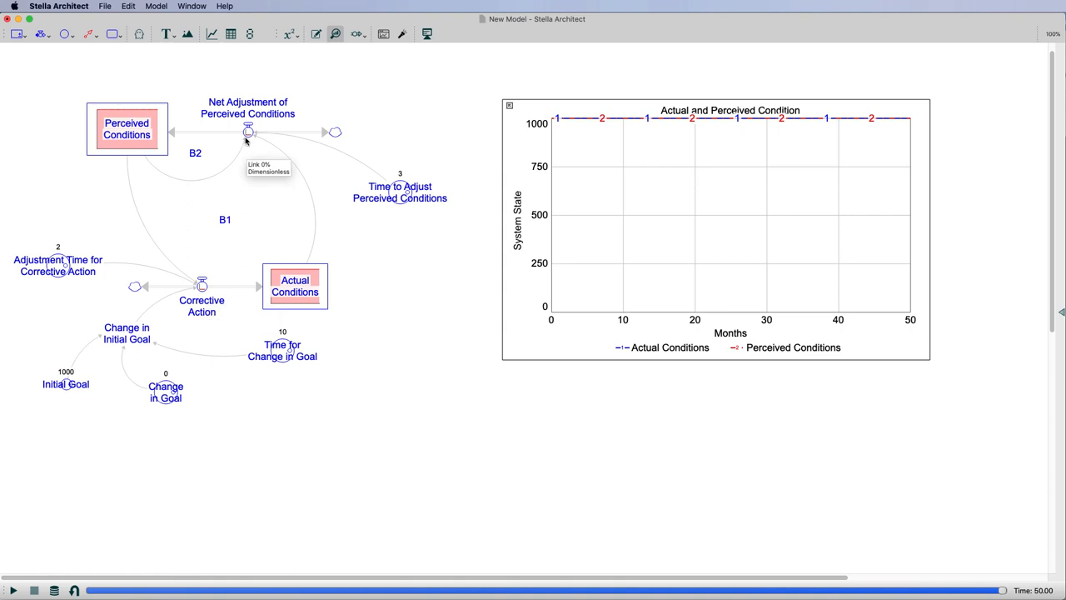
pyautogui.moveTo(165, 167)
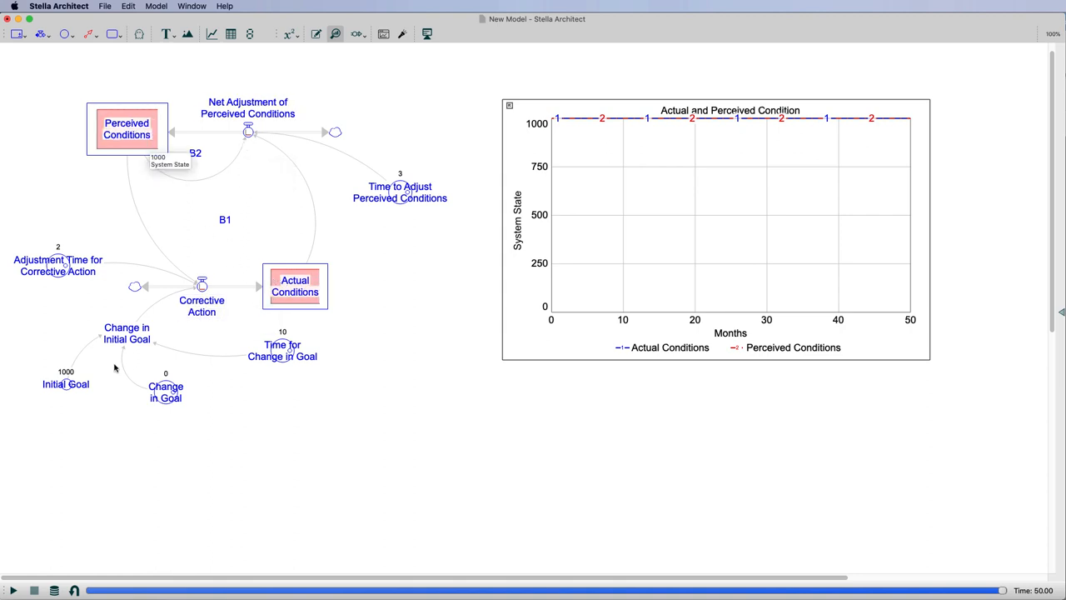
pyautogui.moveTo(92, 510)
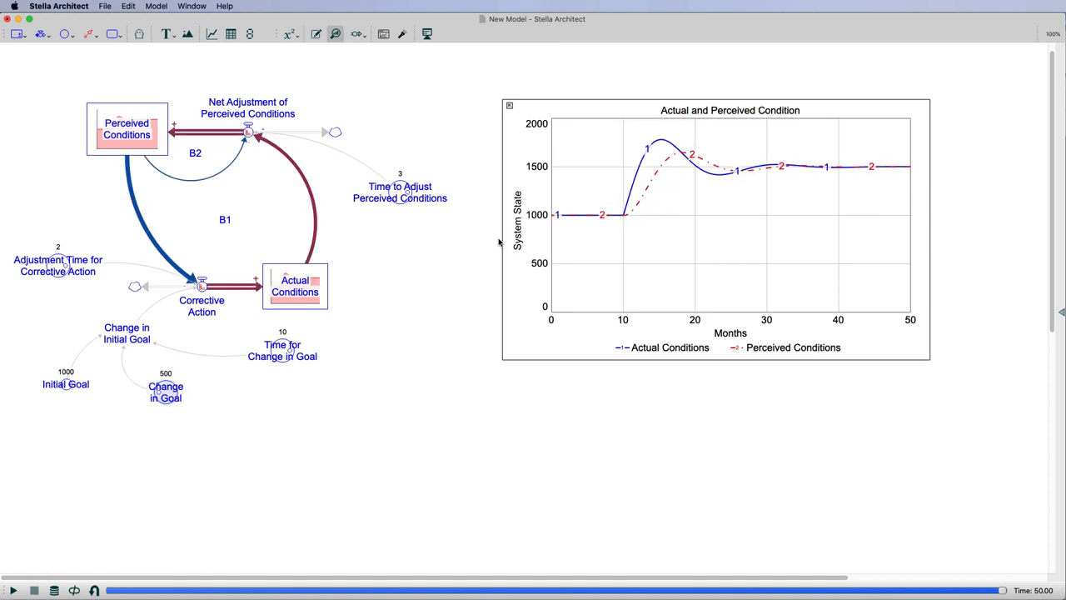
pyautogui.click(126, 333)
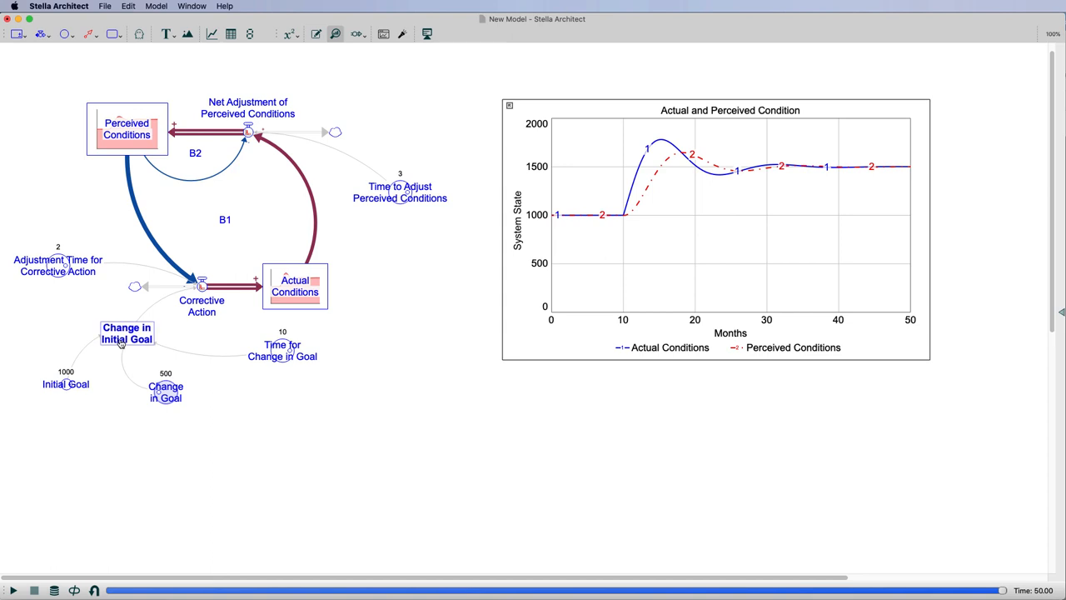
pyautogui.rightClick(127, 333)
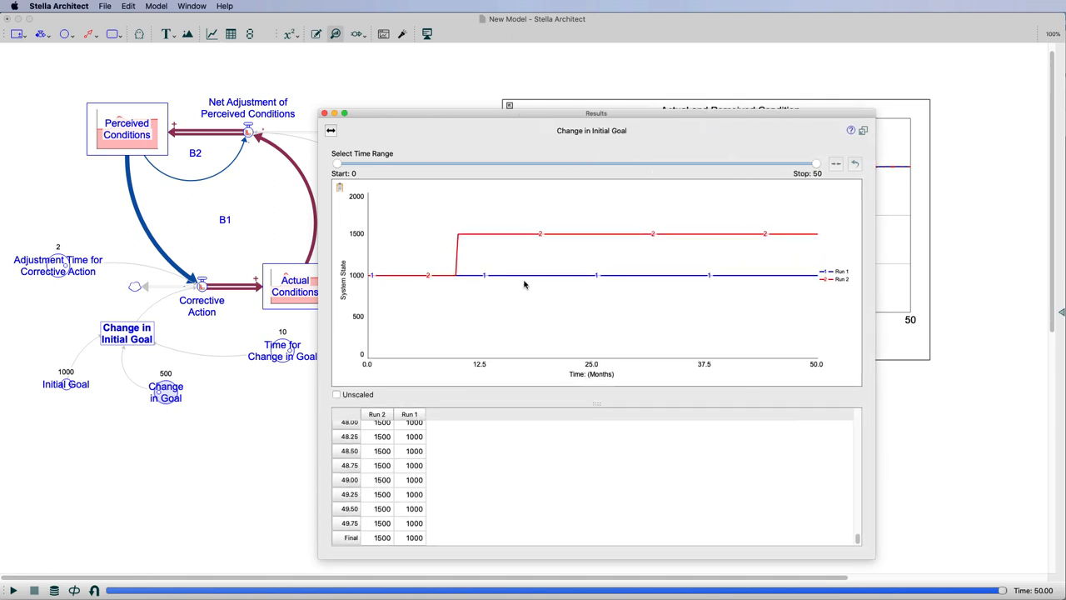
pyautogui.moveTo(807, 276)
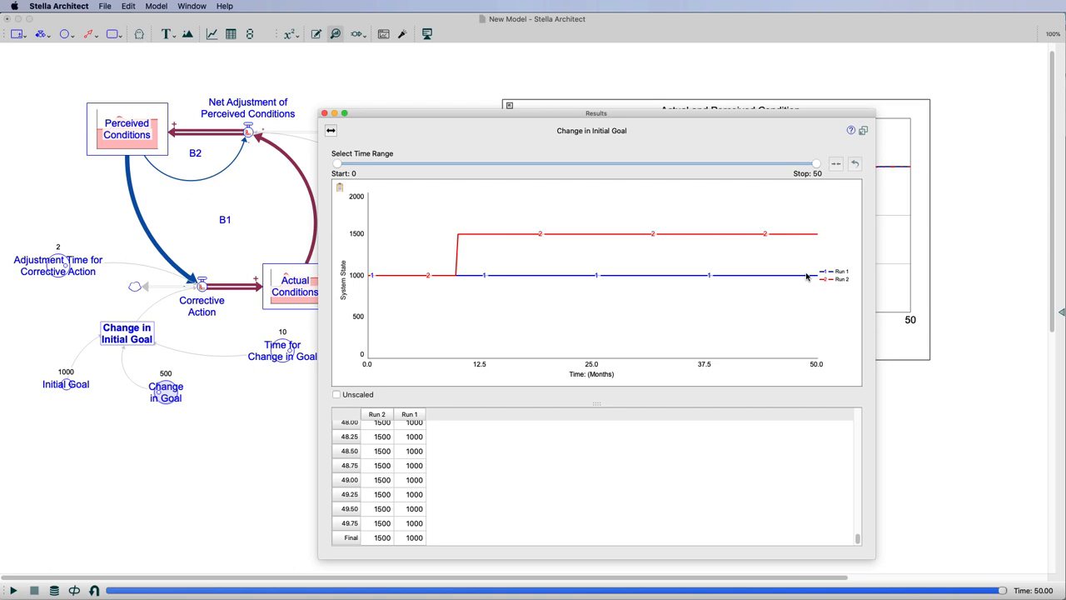
pyautogui.moveTo(486, 280)
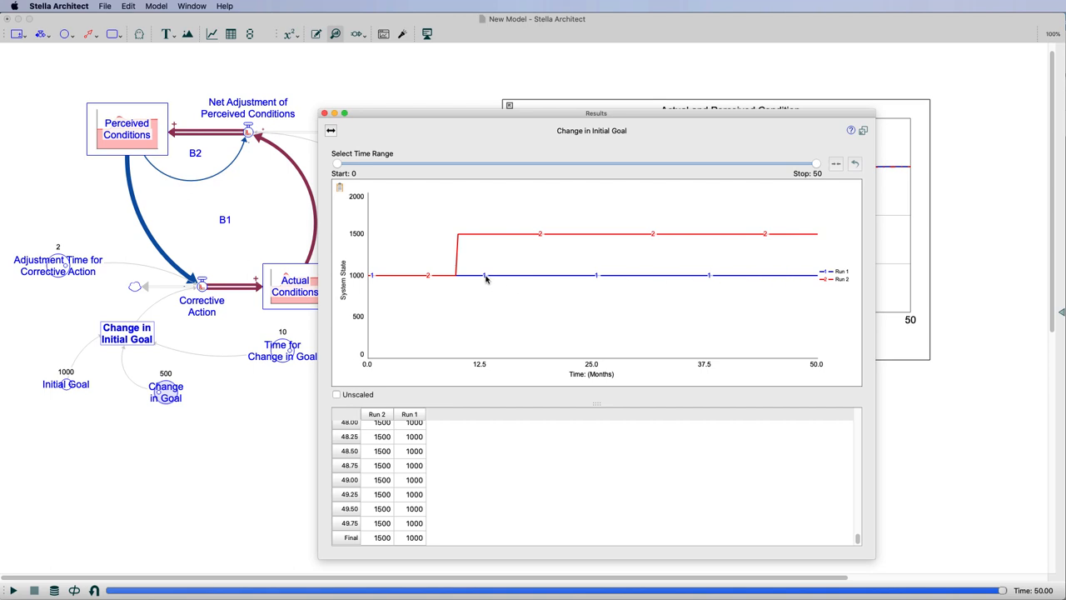
pyautogui.moveTo(530, 275)
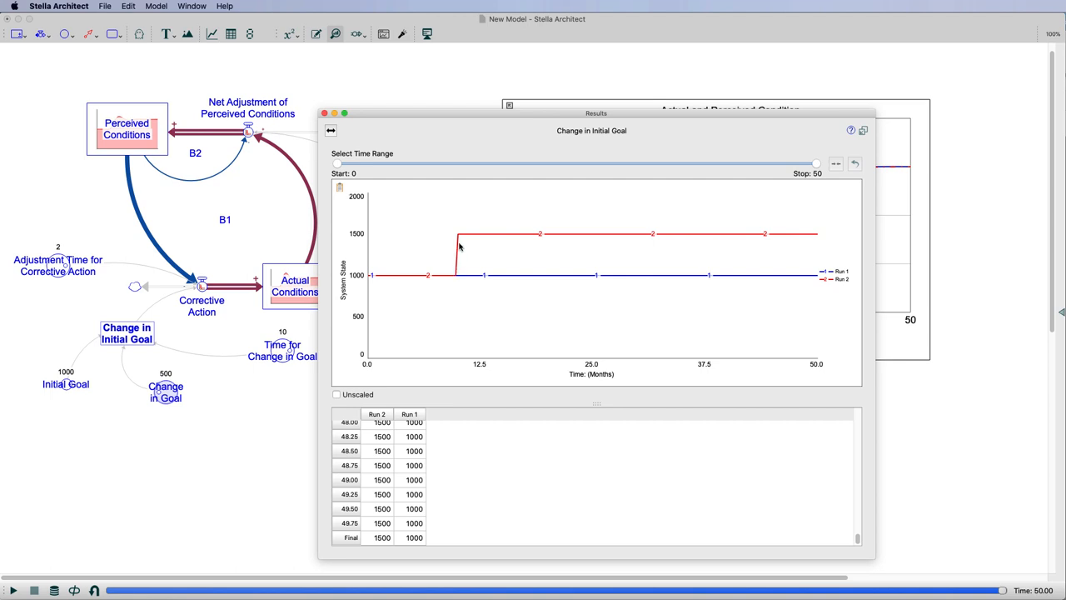
pyautogui.moveTo(460, 241)
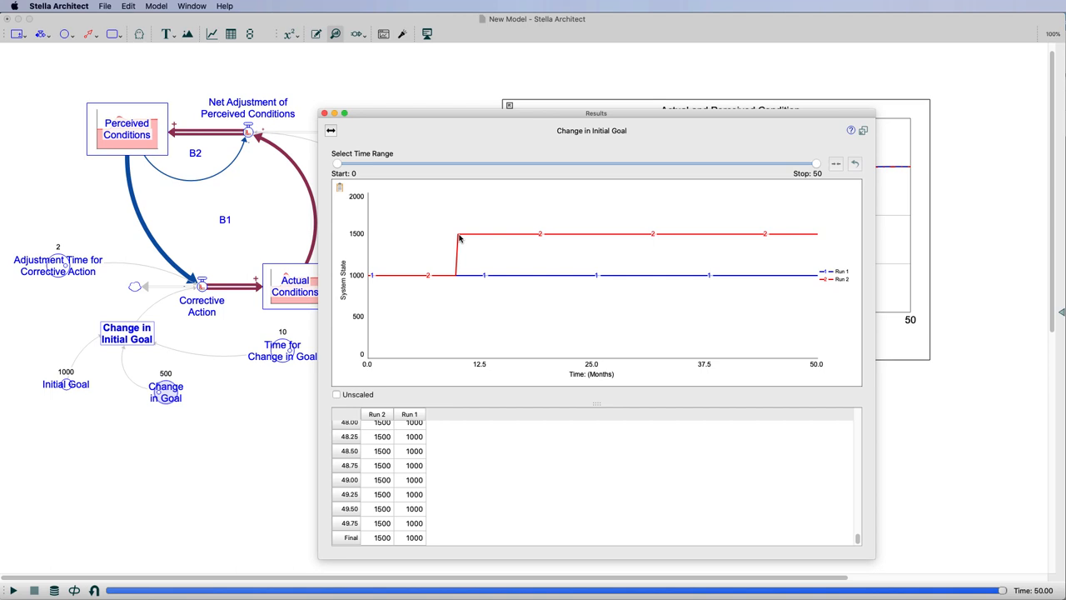
pyautogui.moveTo(463, 255)
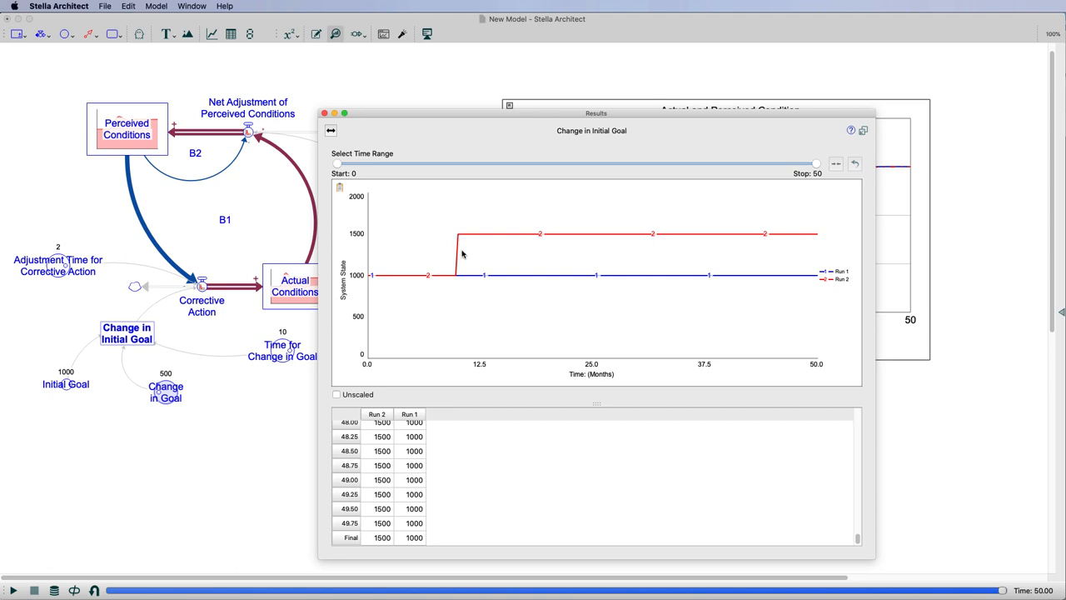
pyautogui.moveTo(466, 240)
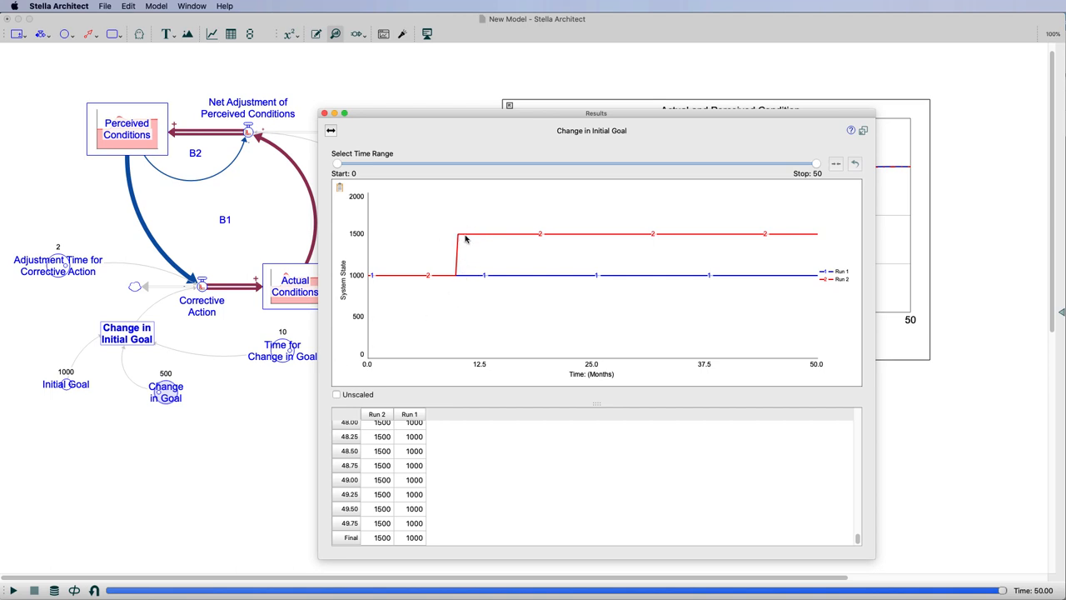
pyautogui.moveTo(326, 120)
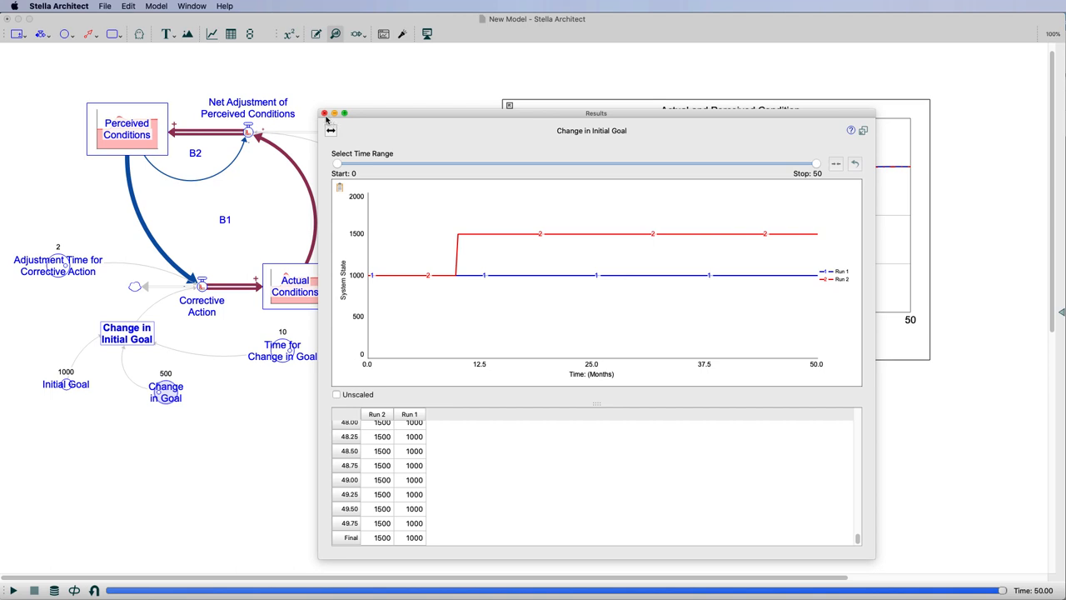
pyautogui.click(323, 113)
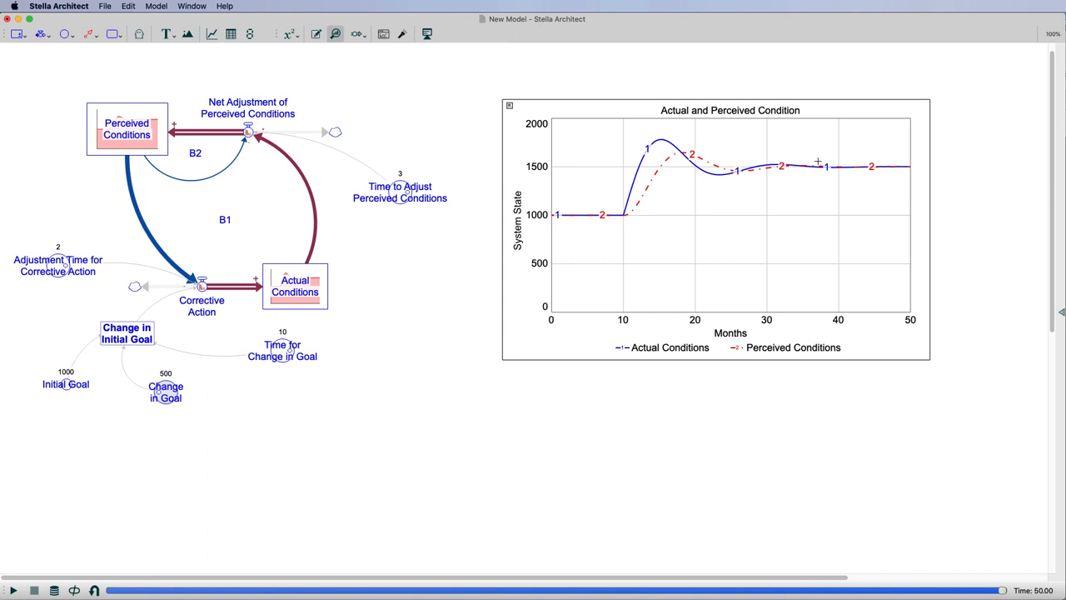
pyautogui.moveTo(820, 161)
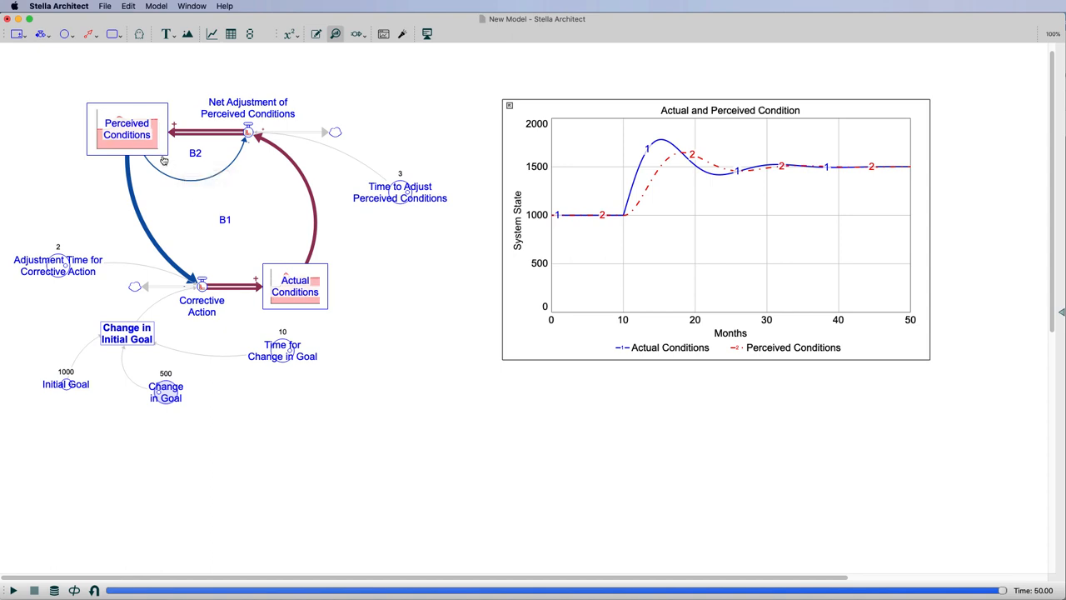
pyautogui.moveTo(160, 156)
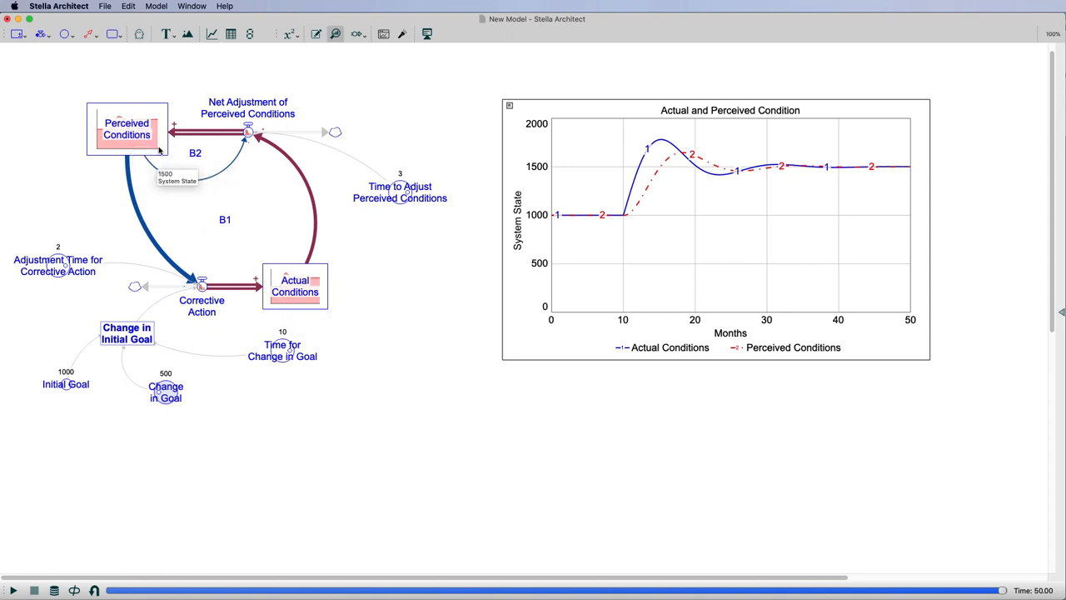
pyautogui.moveTo(654, 133)
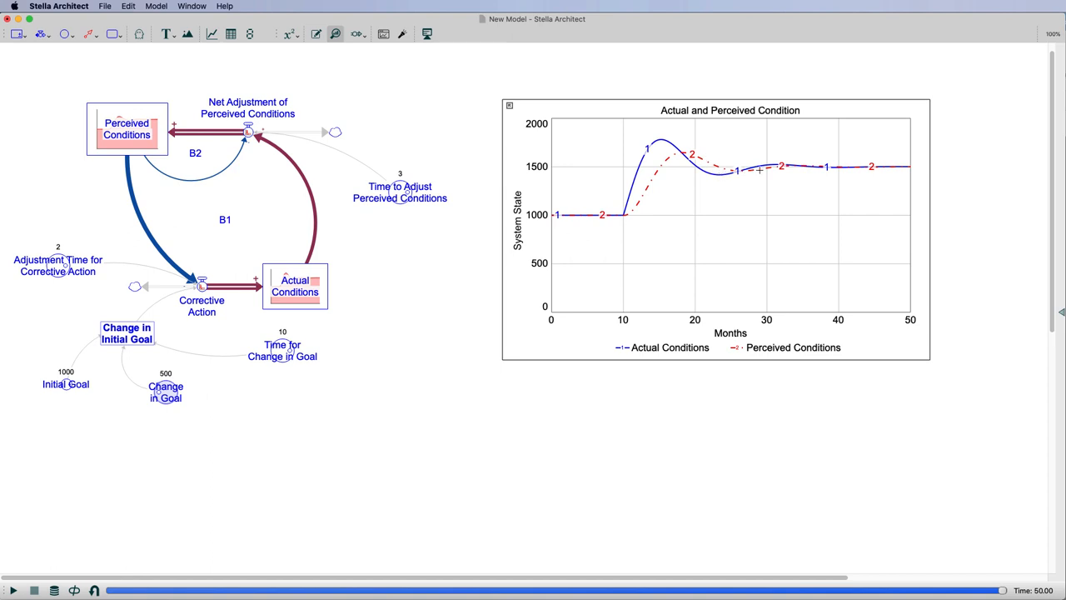
pyautogui.moveTo(130, 377)
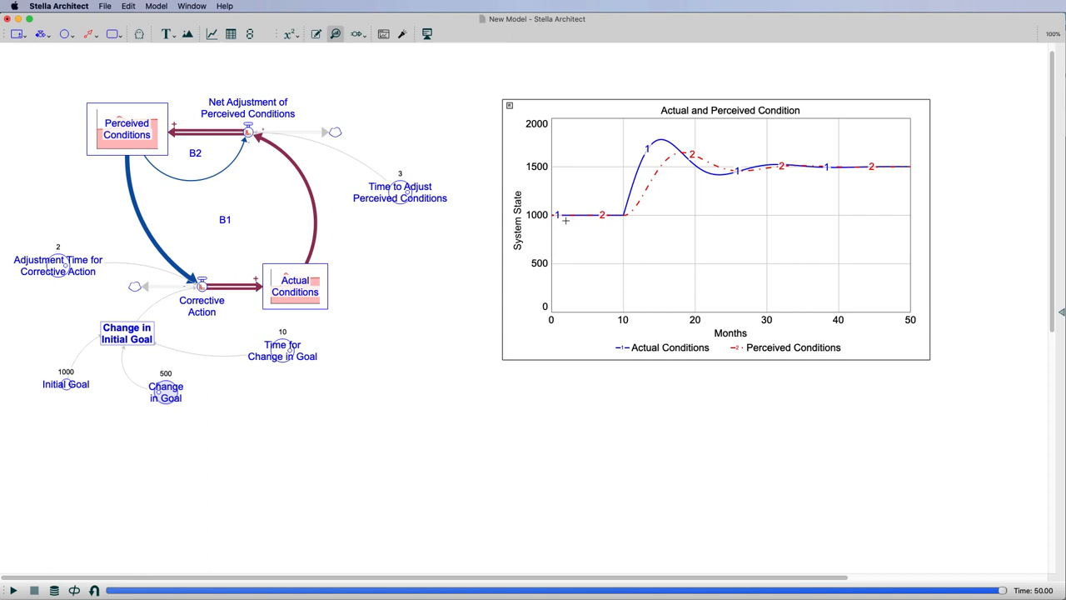
pyautogui.moveTo(196, 355)
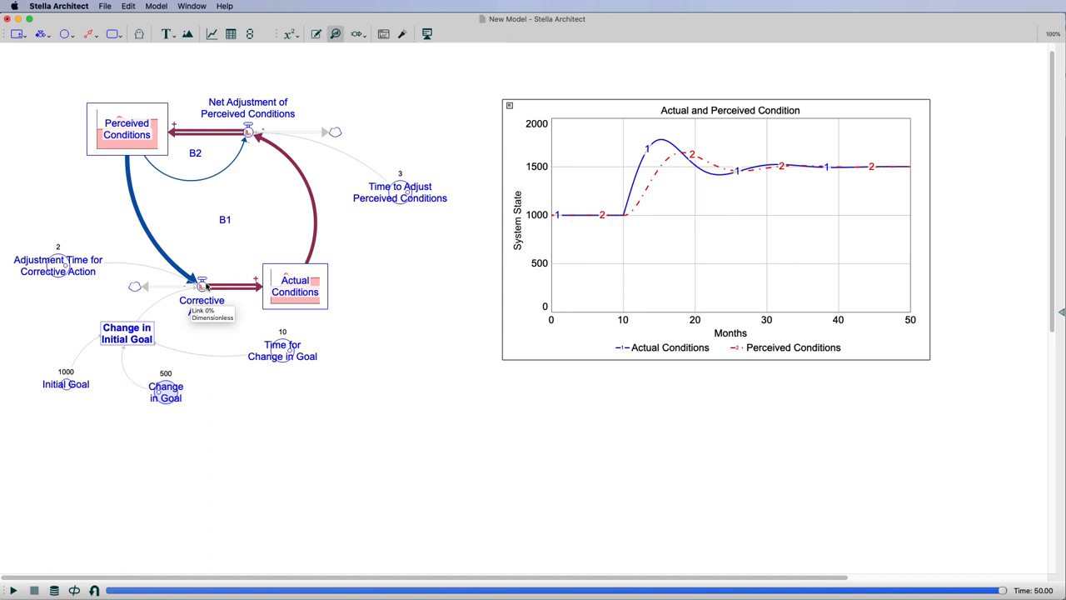
pyautogui.moveTo(297, 300)
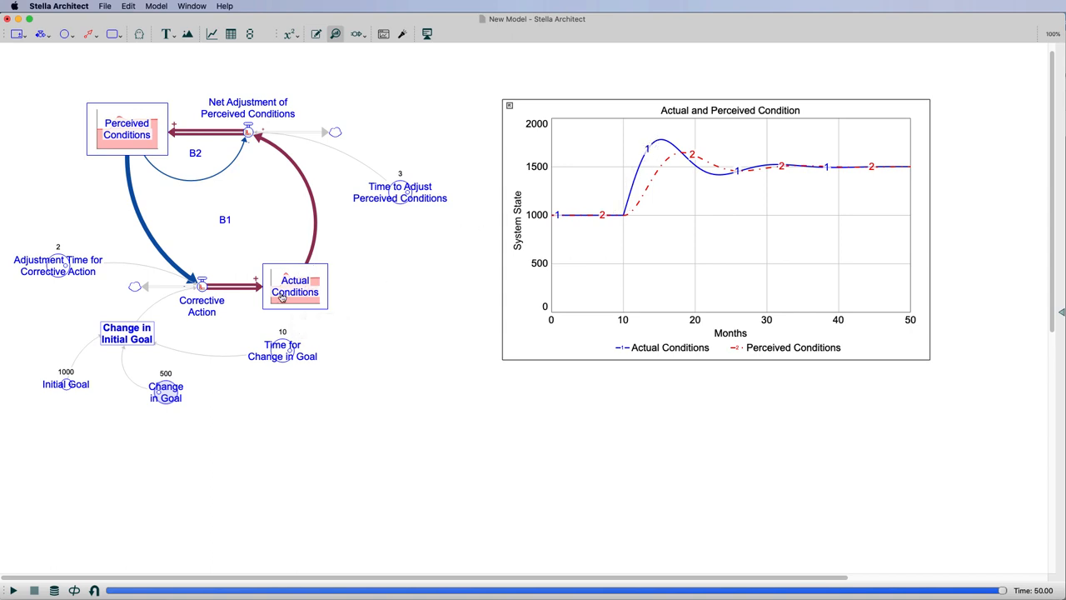
pyautogui.moveTo(250, 132)
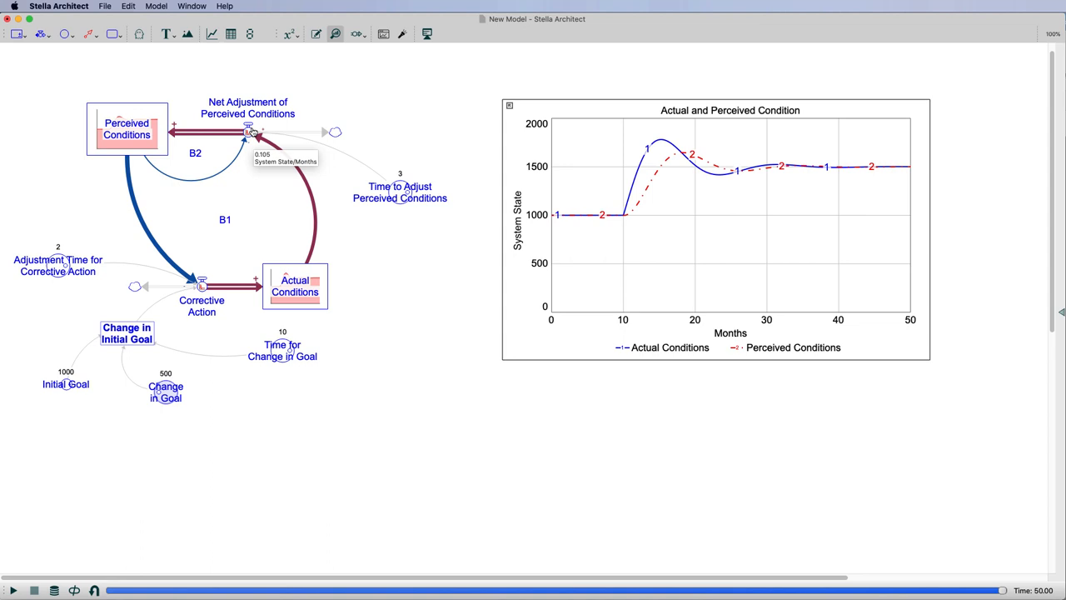
pyautogui.moveTo(337, 165)
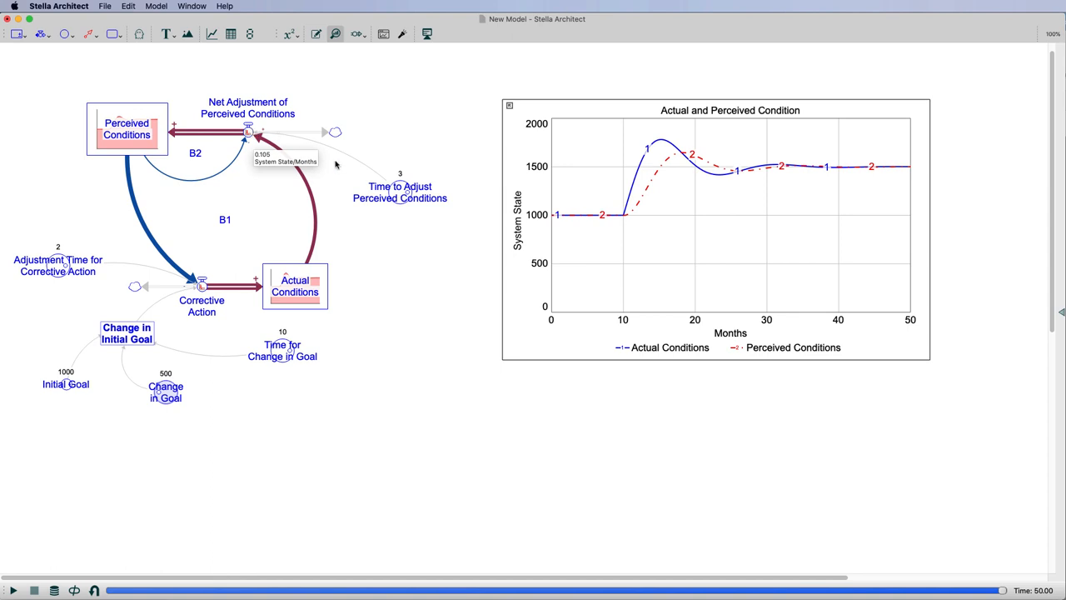
pyautogui.moveTo(553, 220)
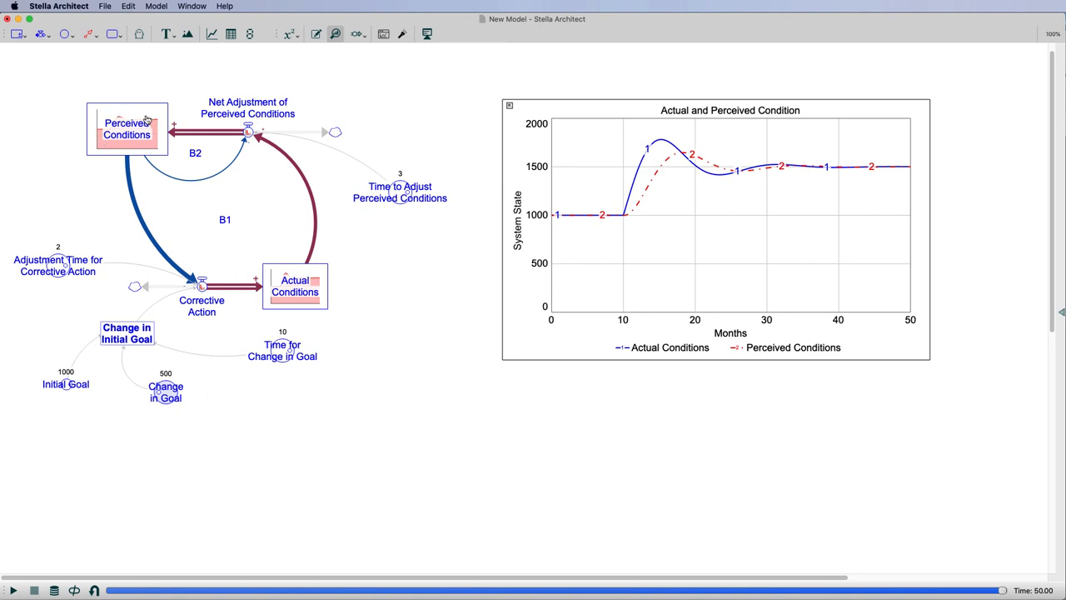
pyautogui.moveTo(150, 140)
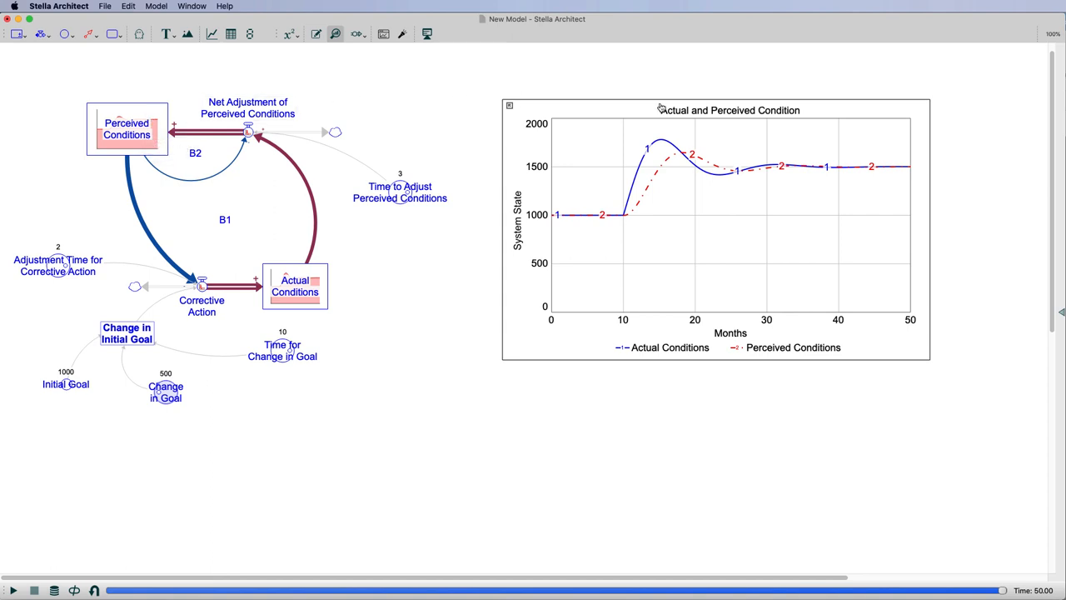
pyautogui.moveTo(656, 135)
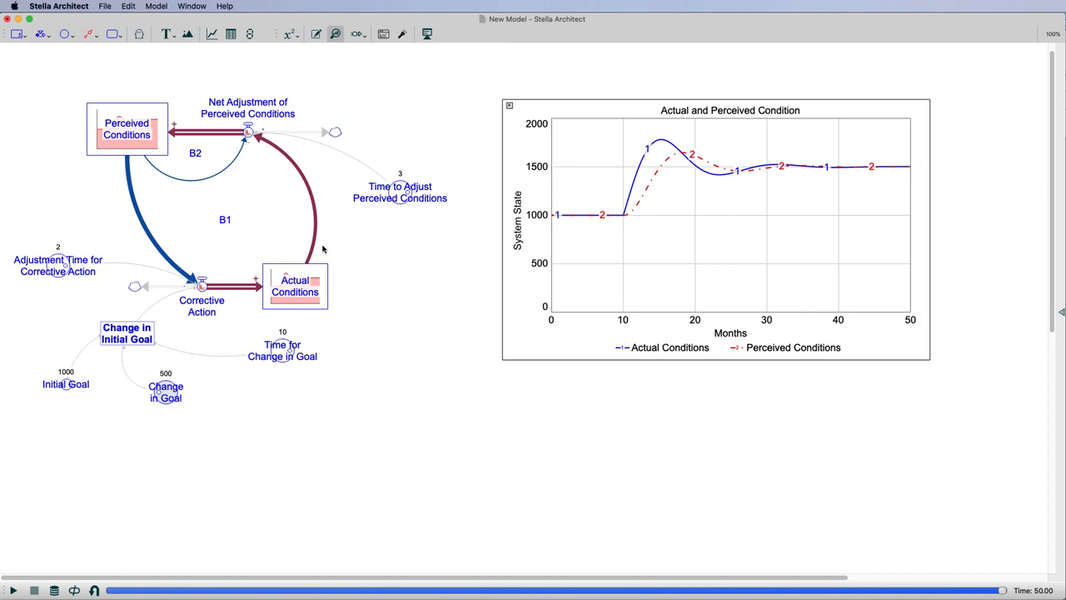
pyautogui.moveTo(603, 190)
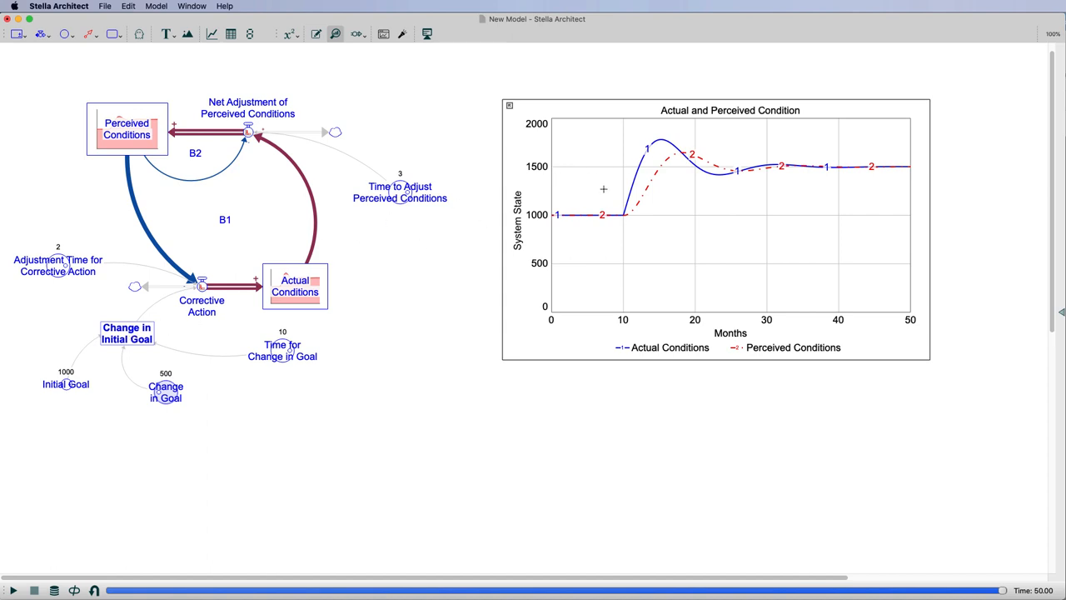
pyautogui.moveTo(643, 157)
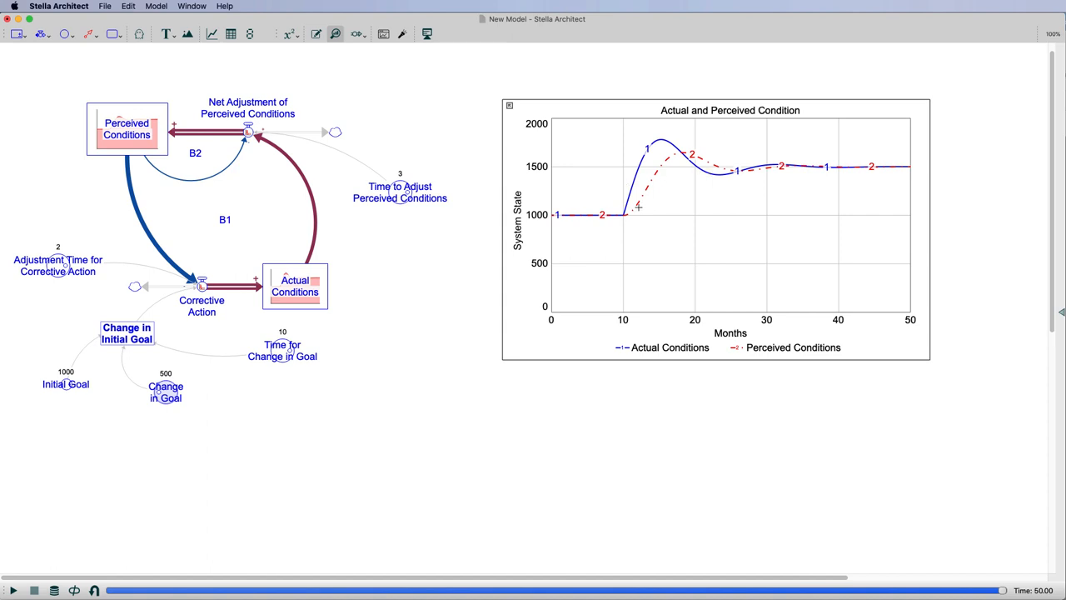
pyautogui.moveTo(206, 198)
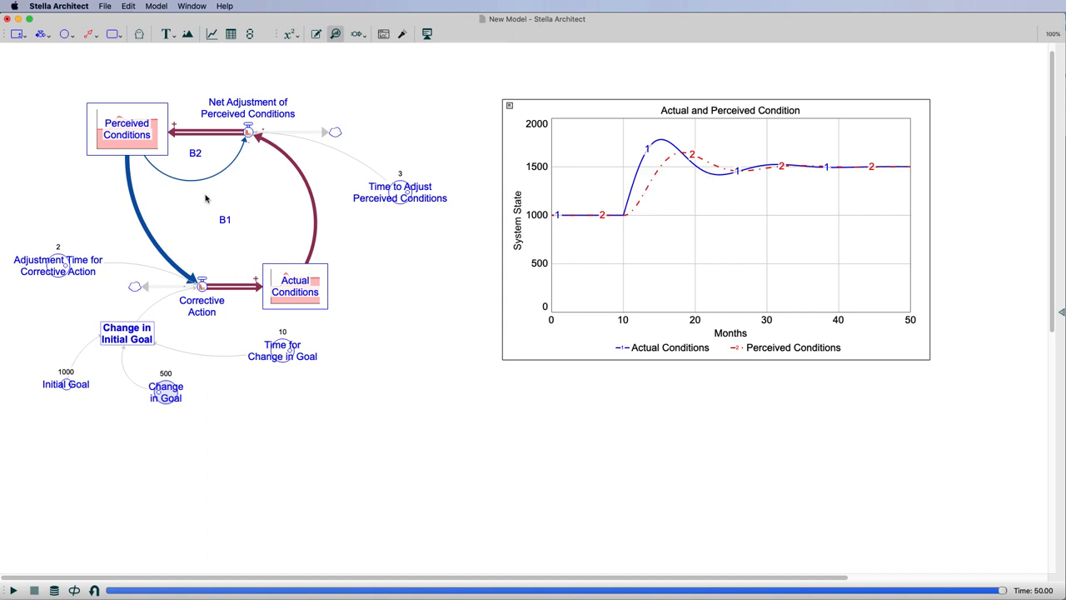
pyautogui.moveTo(186, 296)
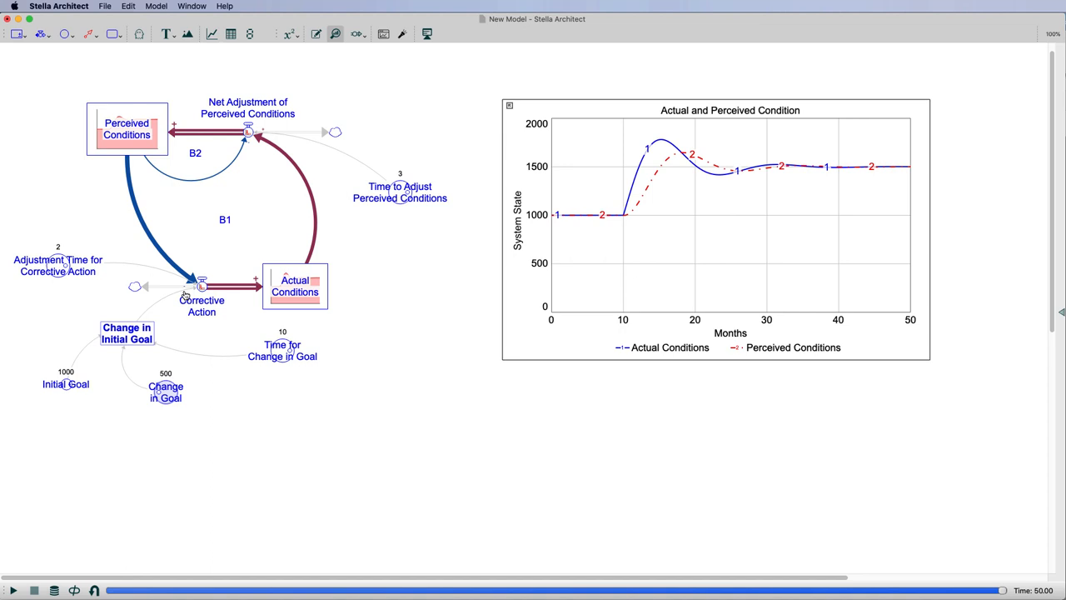
pyautogui.moveTo(203, 287)
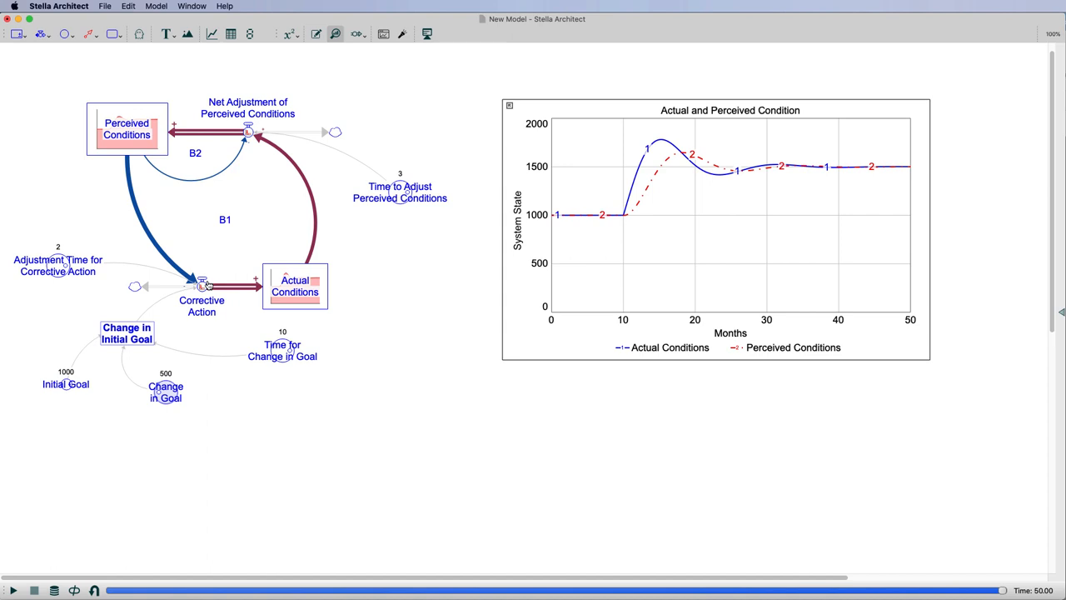
pyautogui.moveTo(222, 256)
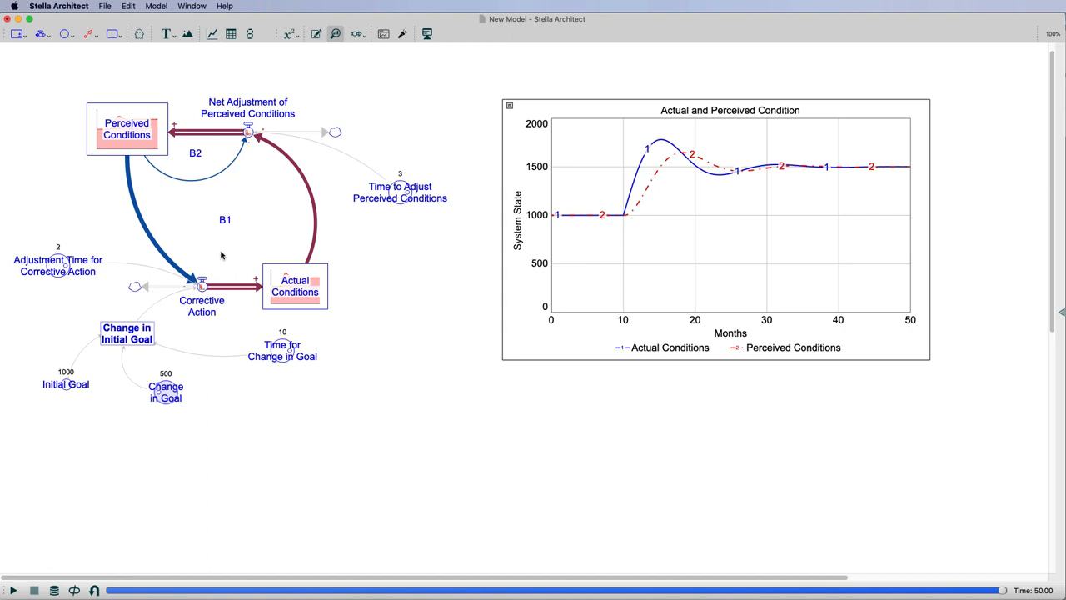
pyautogui.moveTo(225, 266)
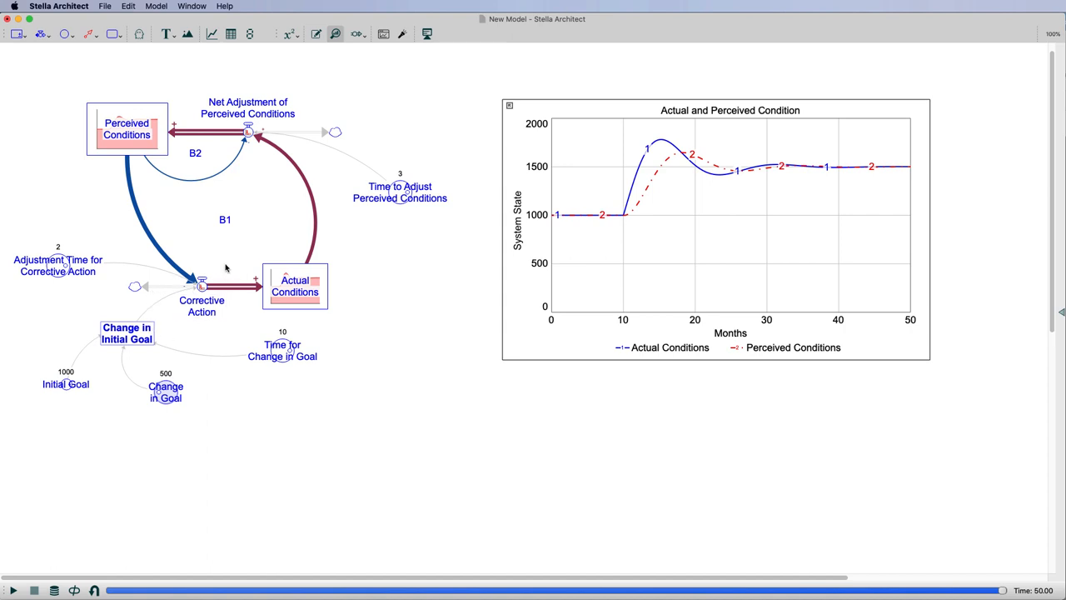
pyautogui.moveTo(221, 266)
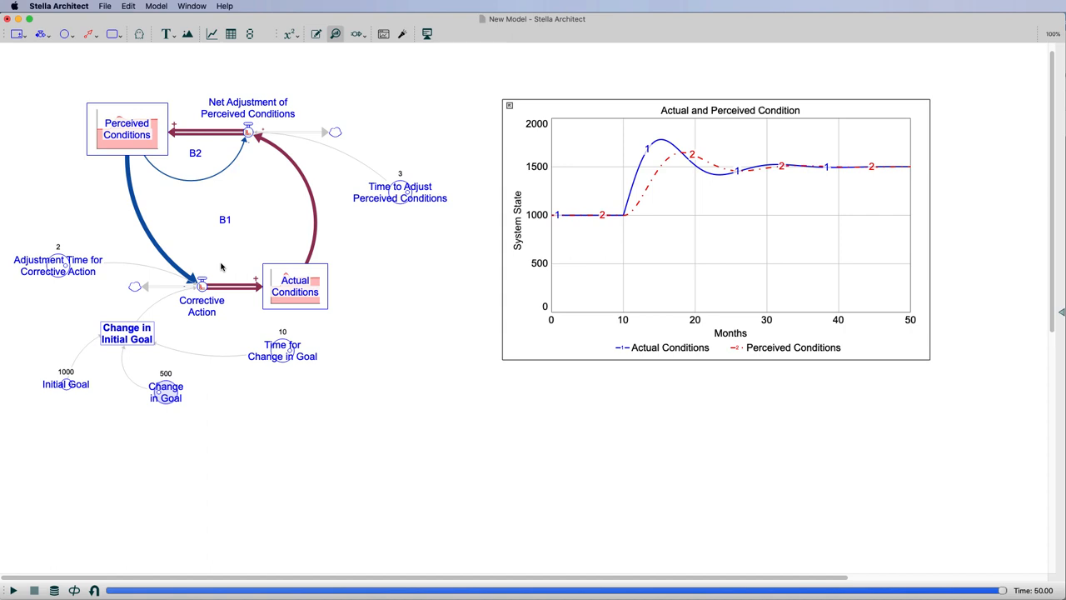
pyautogui.moveTo(198, 271)
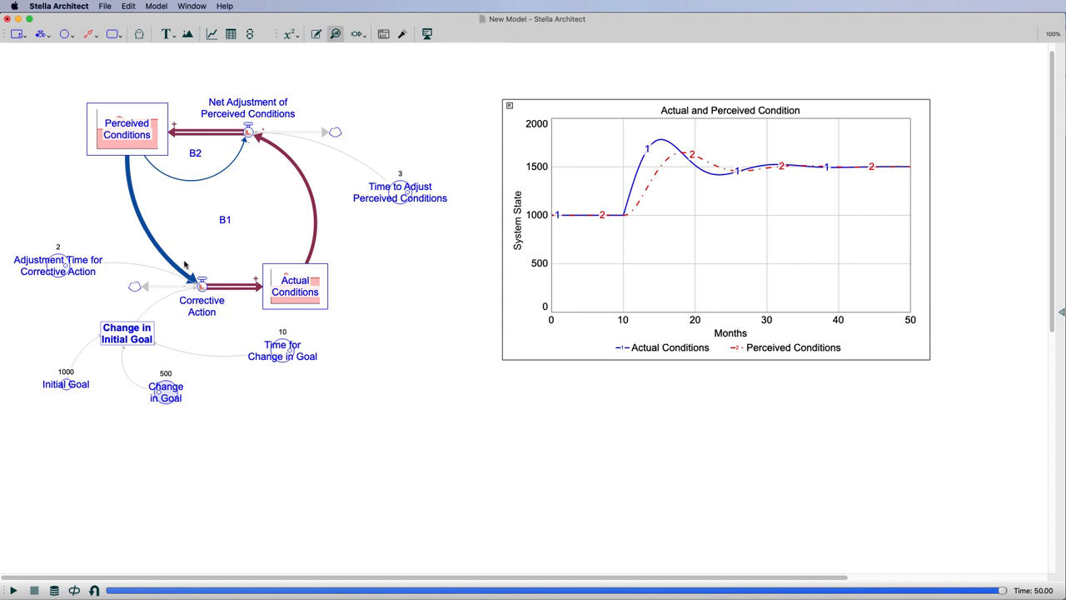
pyautogui.click(200, 300)
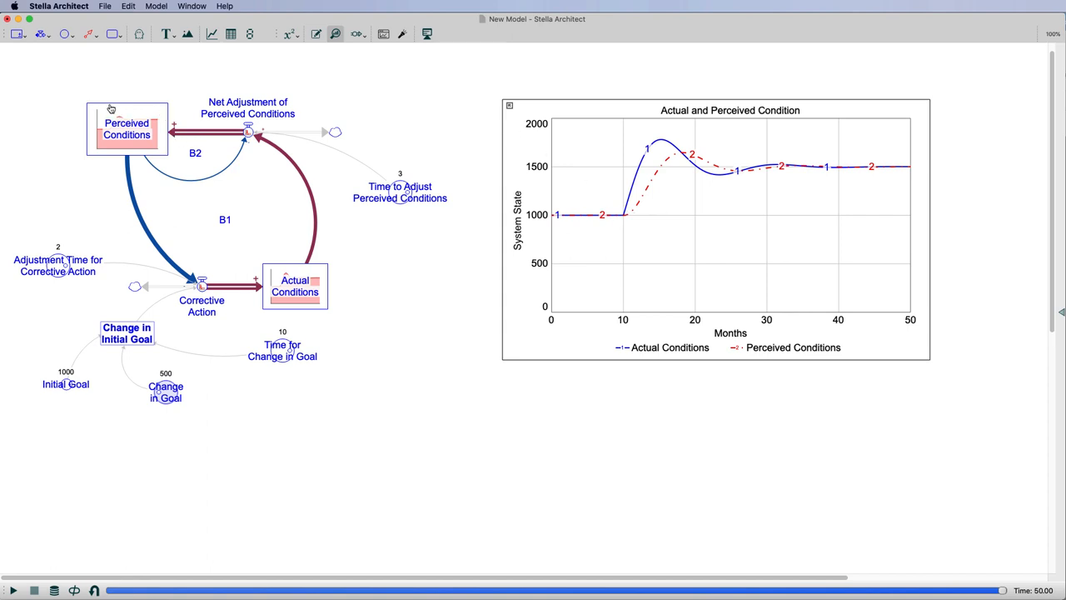
pyautogui.moveTo(191, 290)
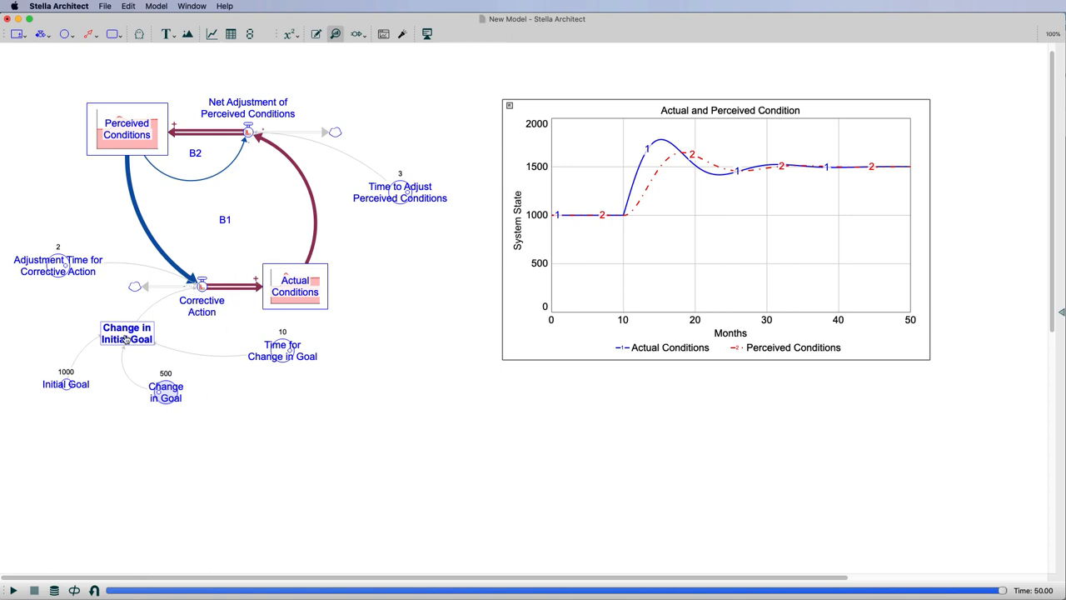
# Rerun the simulation with Change in Goal at -500 so the conditions graph redraws.
pyautogui.click(127, 334)
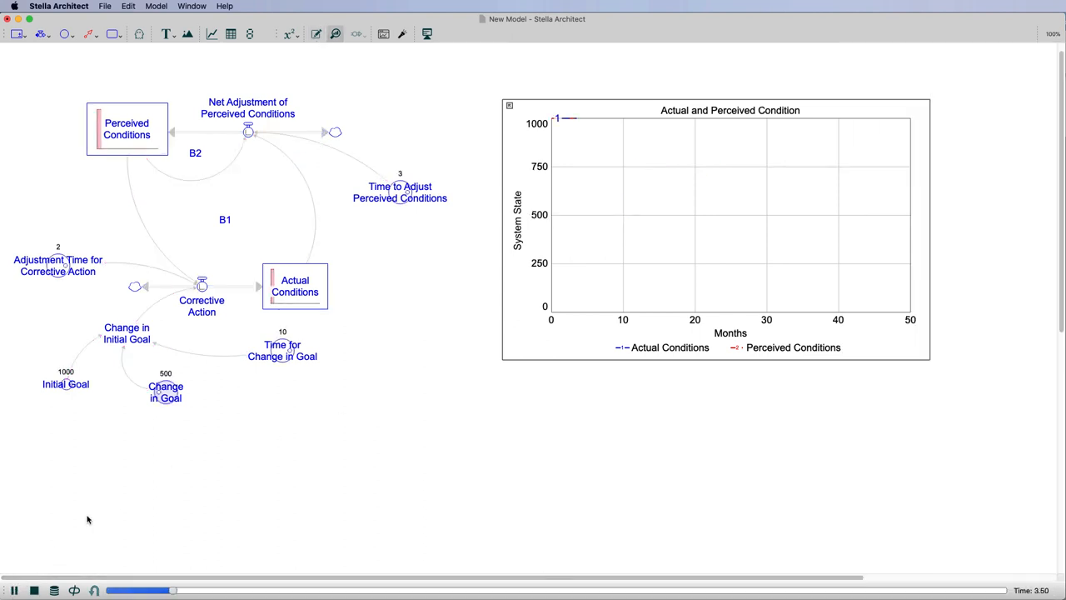
pyautogui.click(13, 590)
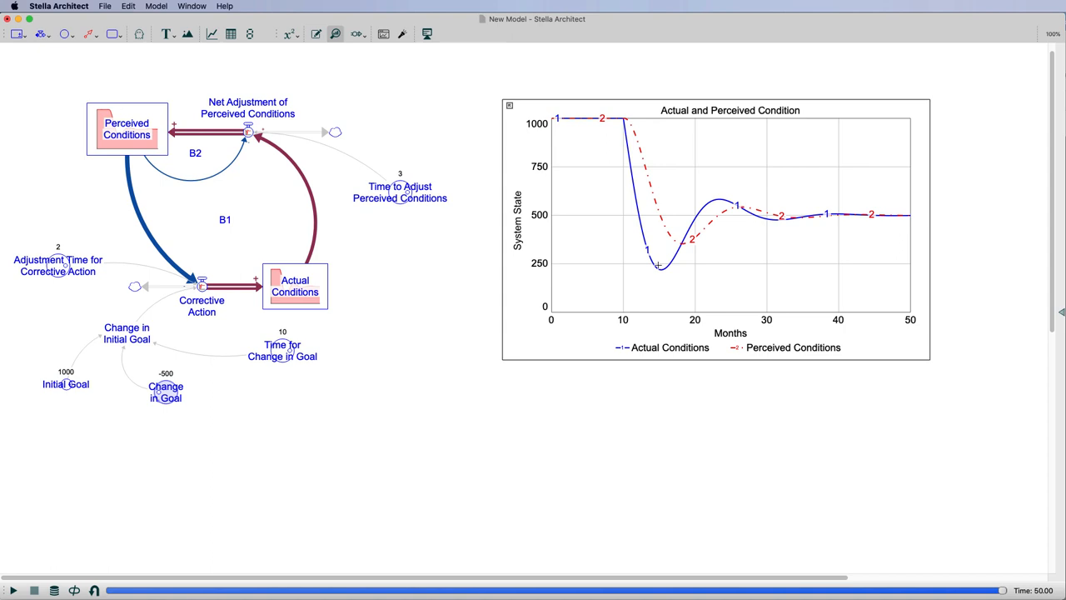
pyautogui.moveTo(720, 210)
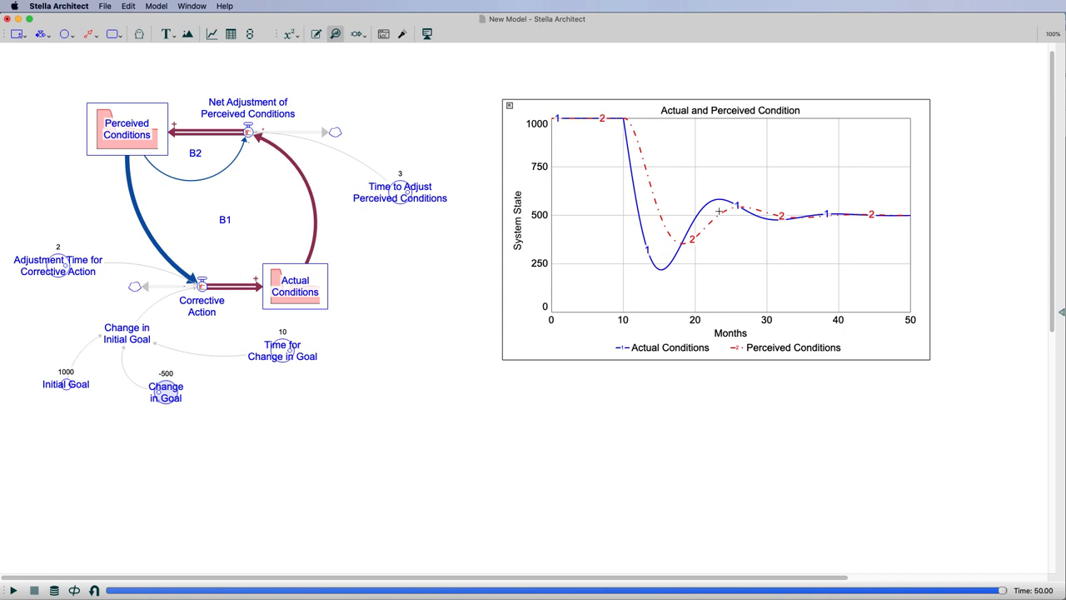
pyautogui.moveTo(403, 233)
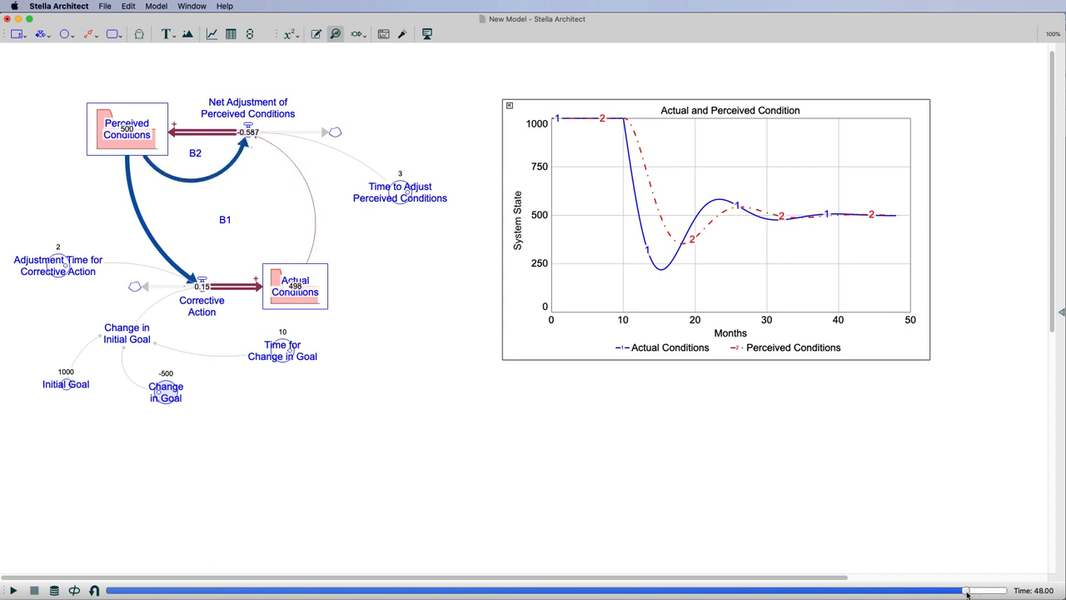
pyautogui.moveTo(967, 590); pyautogui.dragTo(909, 589)
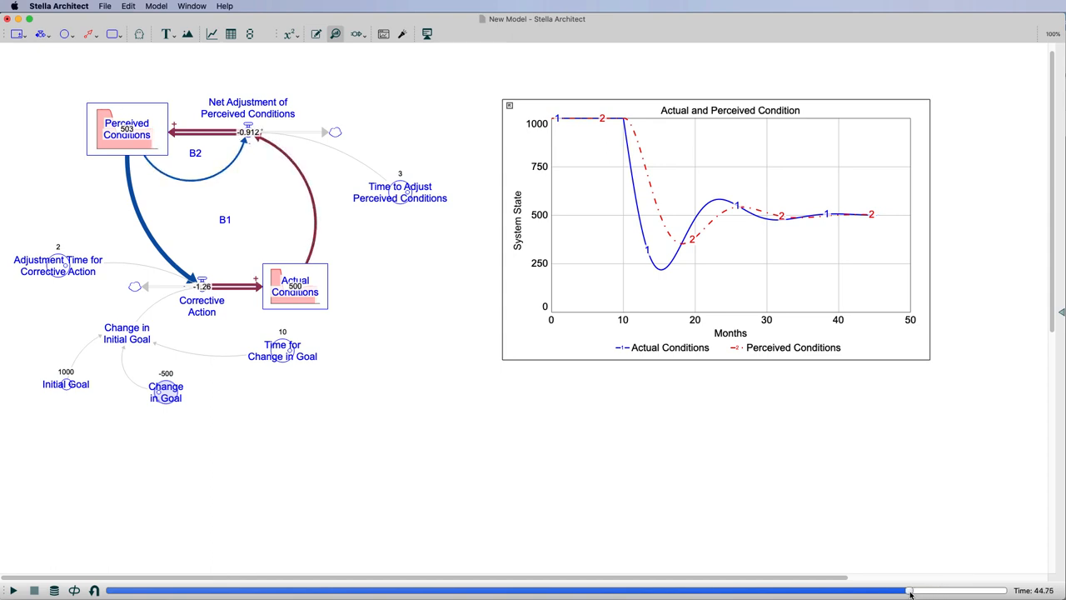
pyautogui.moveTo(910, 590); pyautogui.dragTo(833, 589)
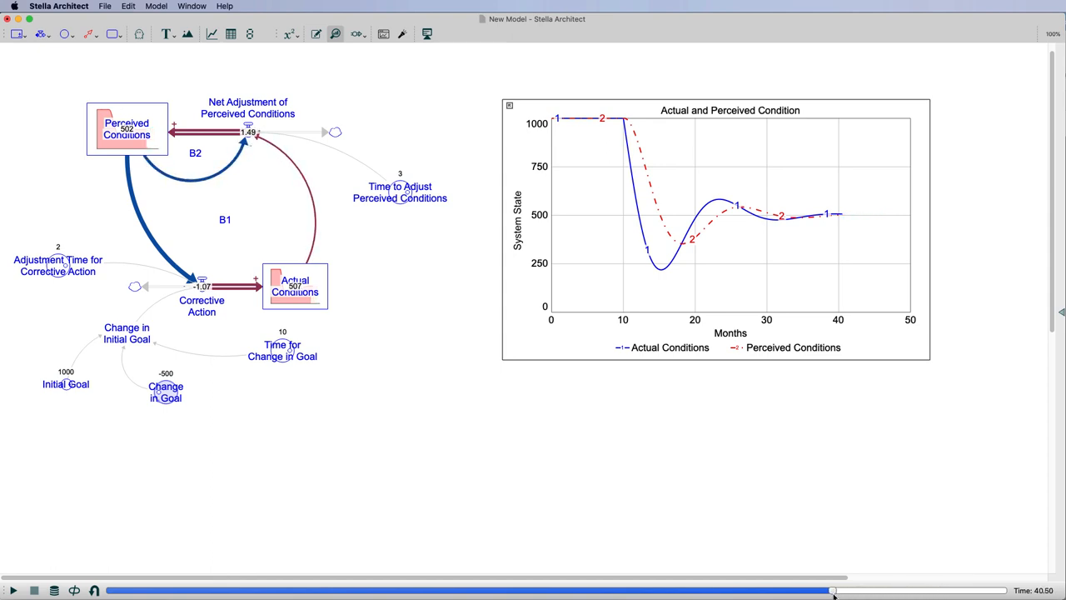
pyautogui.moveTo(834, 590); pyautogui.dragTo(756, 590)
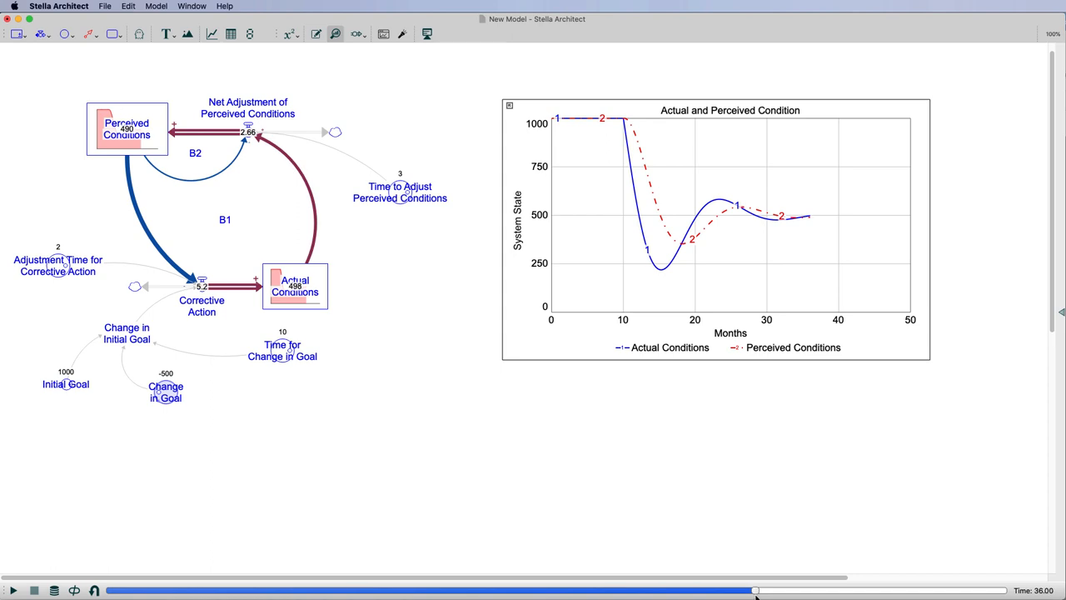
pyautogui.moveTo(753, 590); pyautogui.dragTo(727, 590)
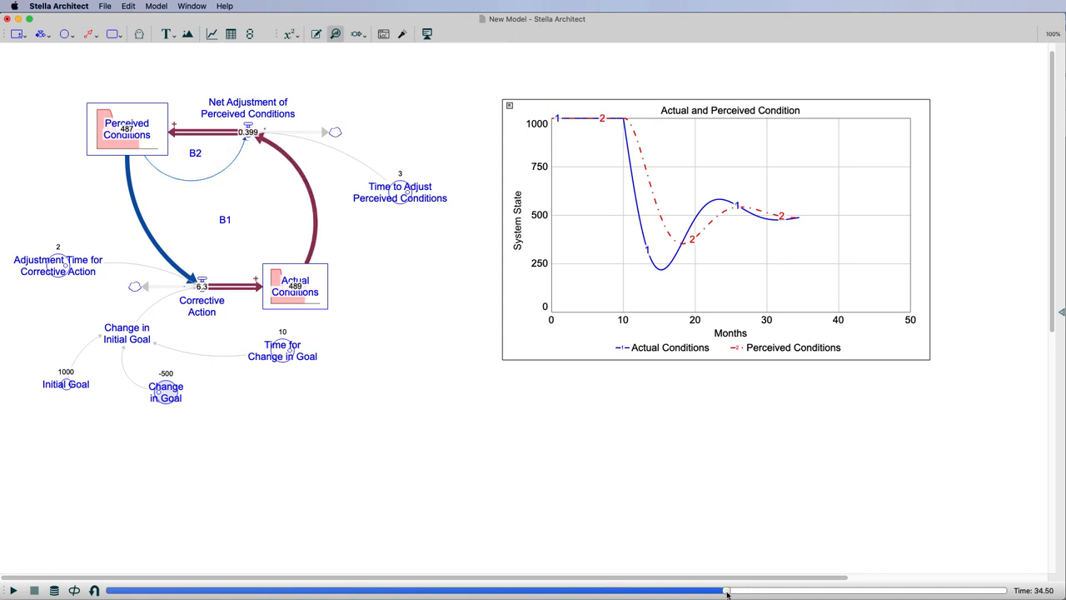
pyautogui.moveTo(726, 590); pyautogui.dragTo(608, 590)
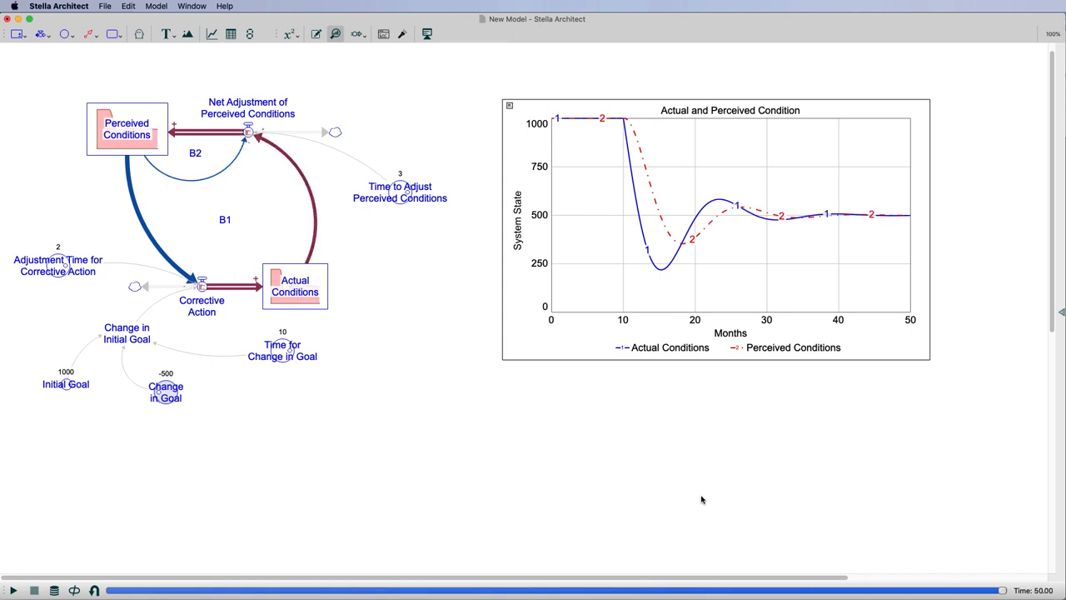
pyautogui.moveTo(65, 336)
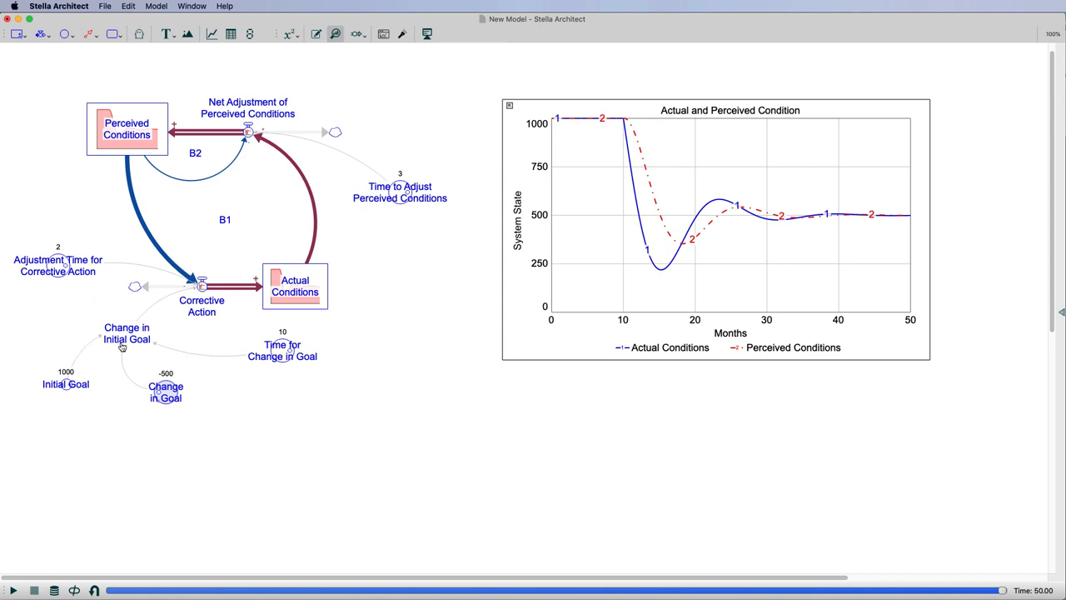
# Reopen Change in Initial Goal and select its whole STEP equation.
pyautogui.doubleClick(127, 333)
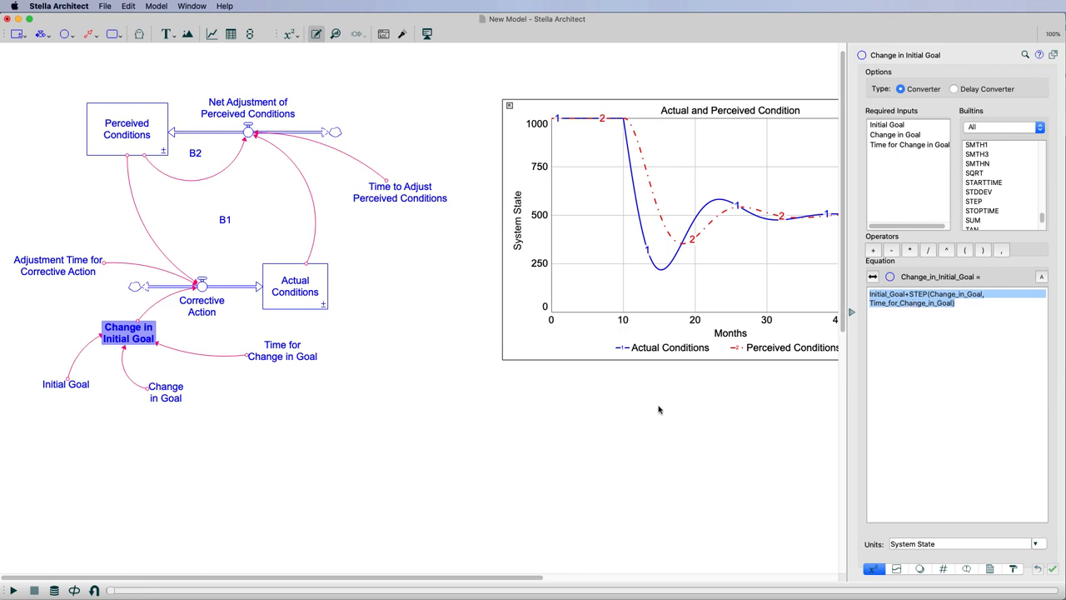
pyautogui.moveTo(120, 317)
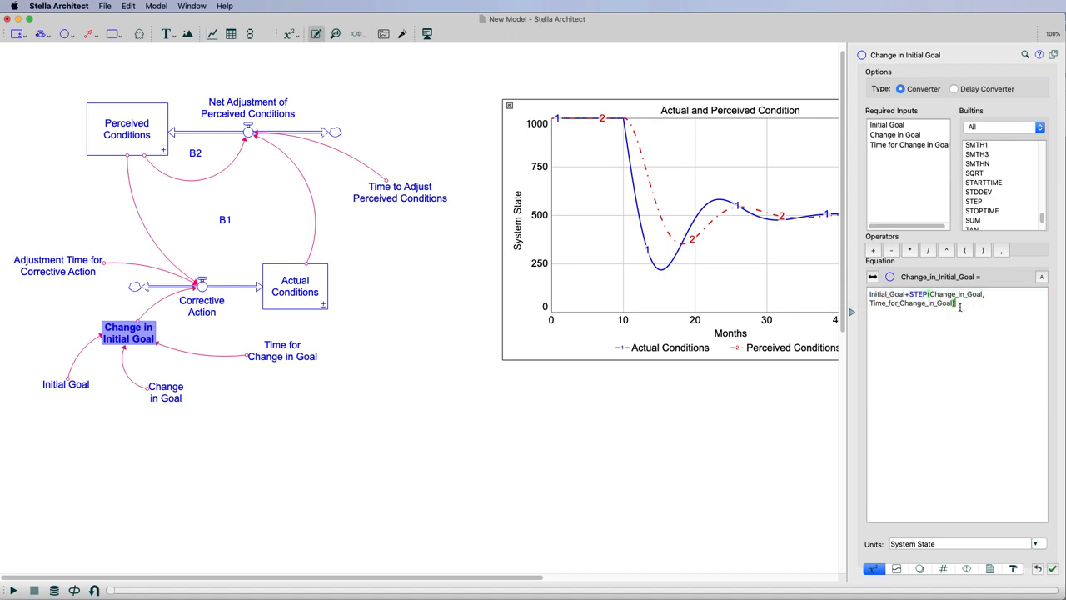
pyautogui.tripleClick(916, 296)
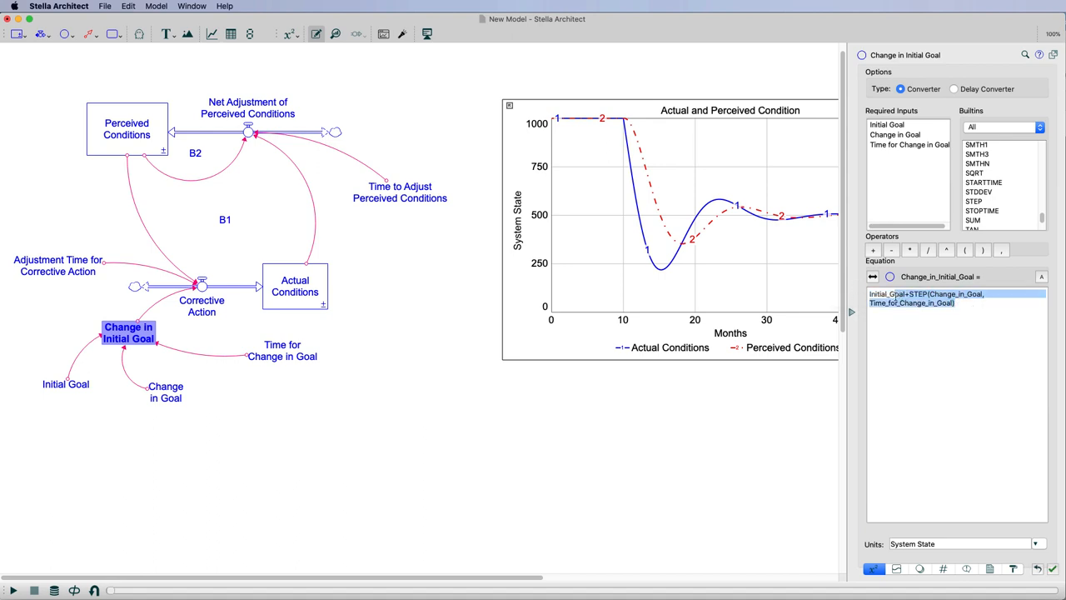